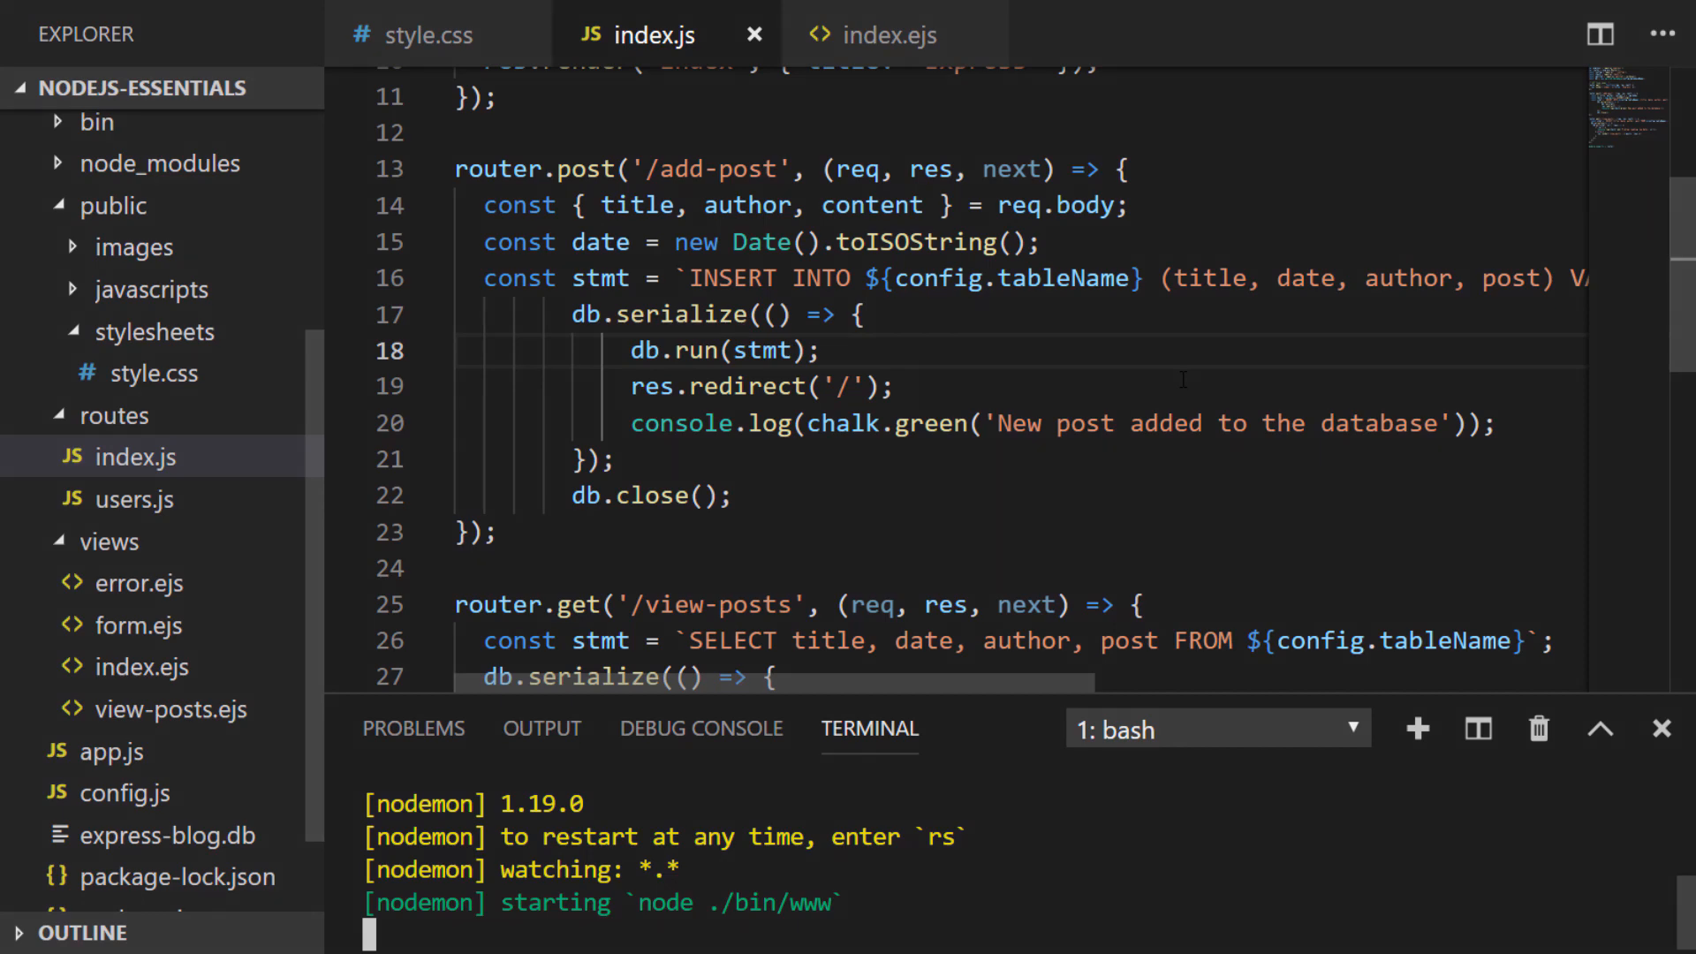
Step: Change the add-post redirect target from '/' to '/?submitted=true'
double_click(717, 387)
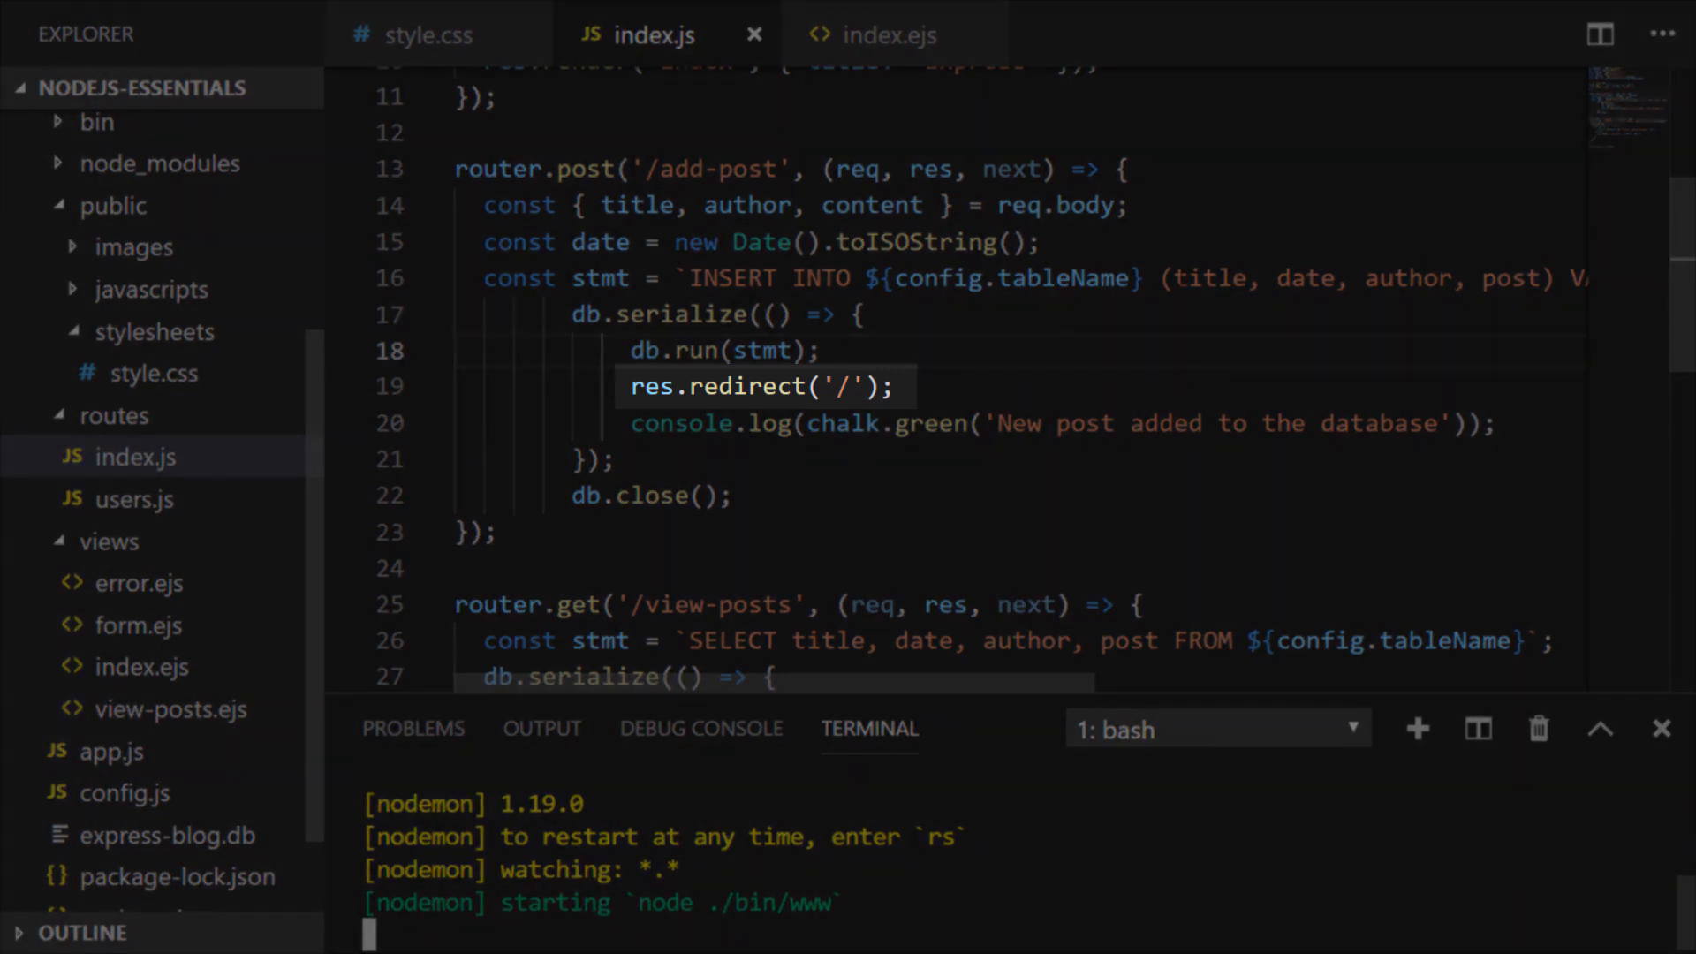
text(?)
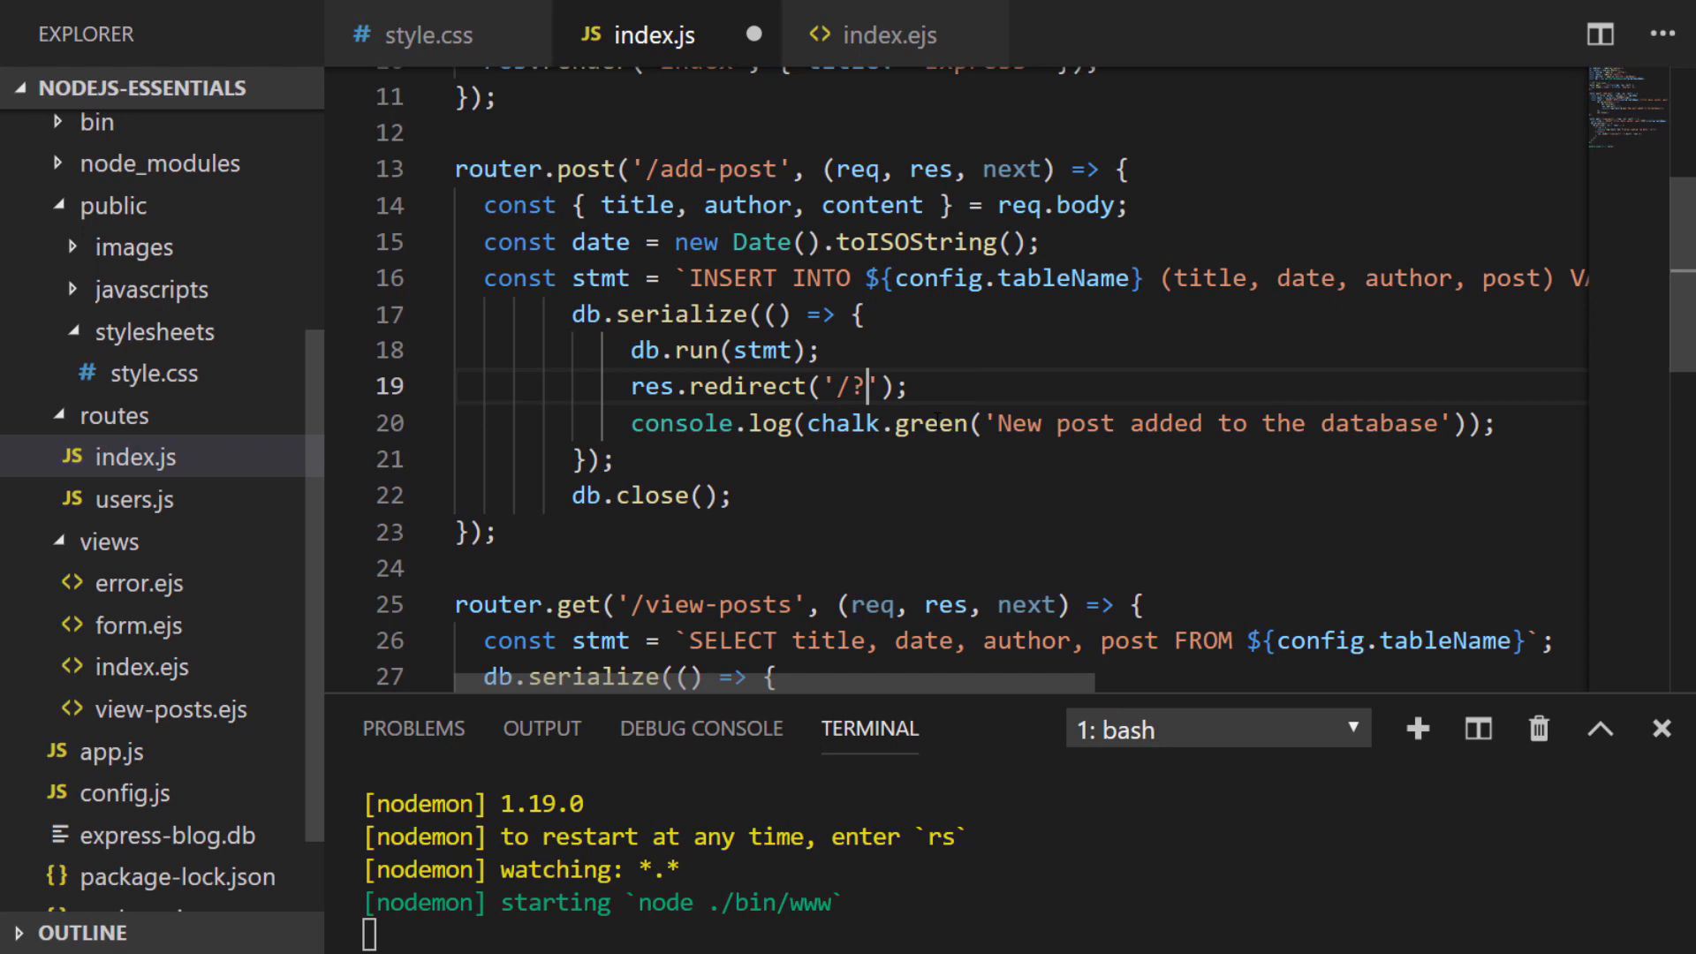
text(submitted=tr)
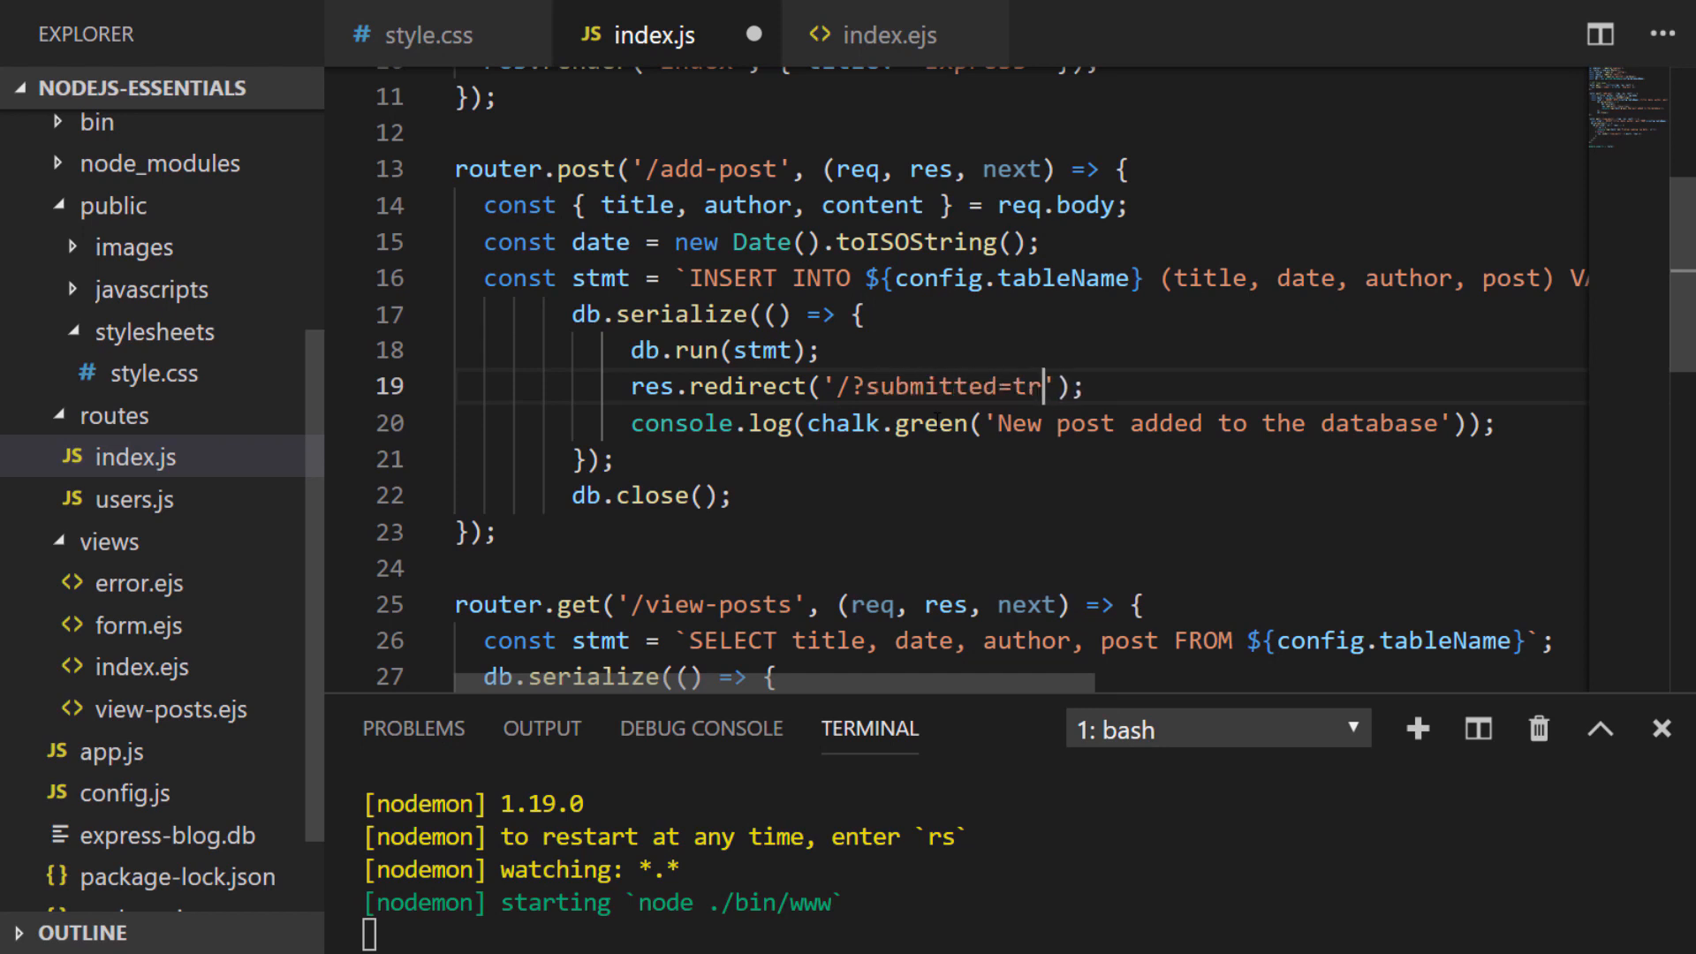
text(ue)
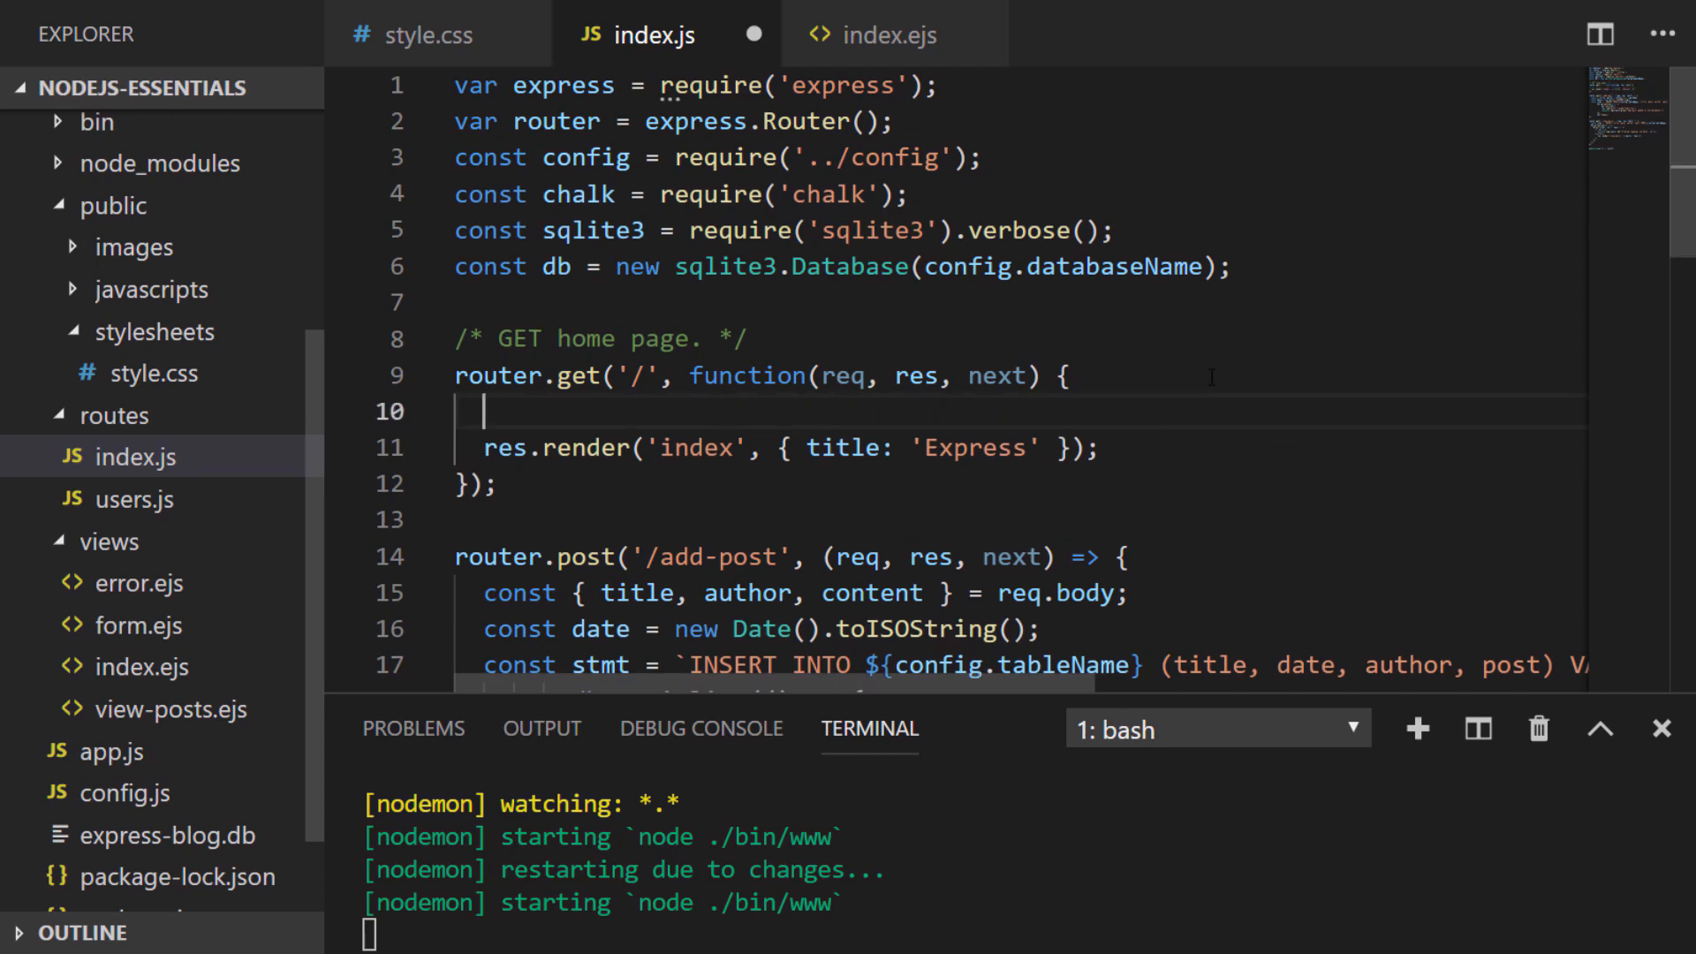
Step: Add const success = req.query.submitted in the GET '/' handler
text(const success = req.query.submitted;)
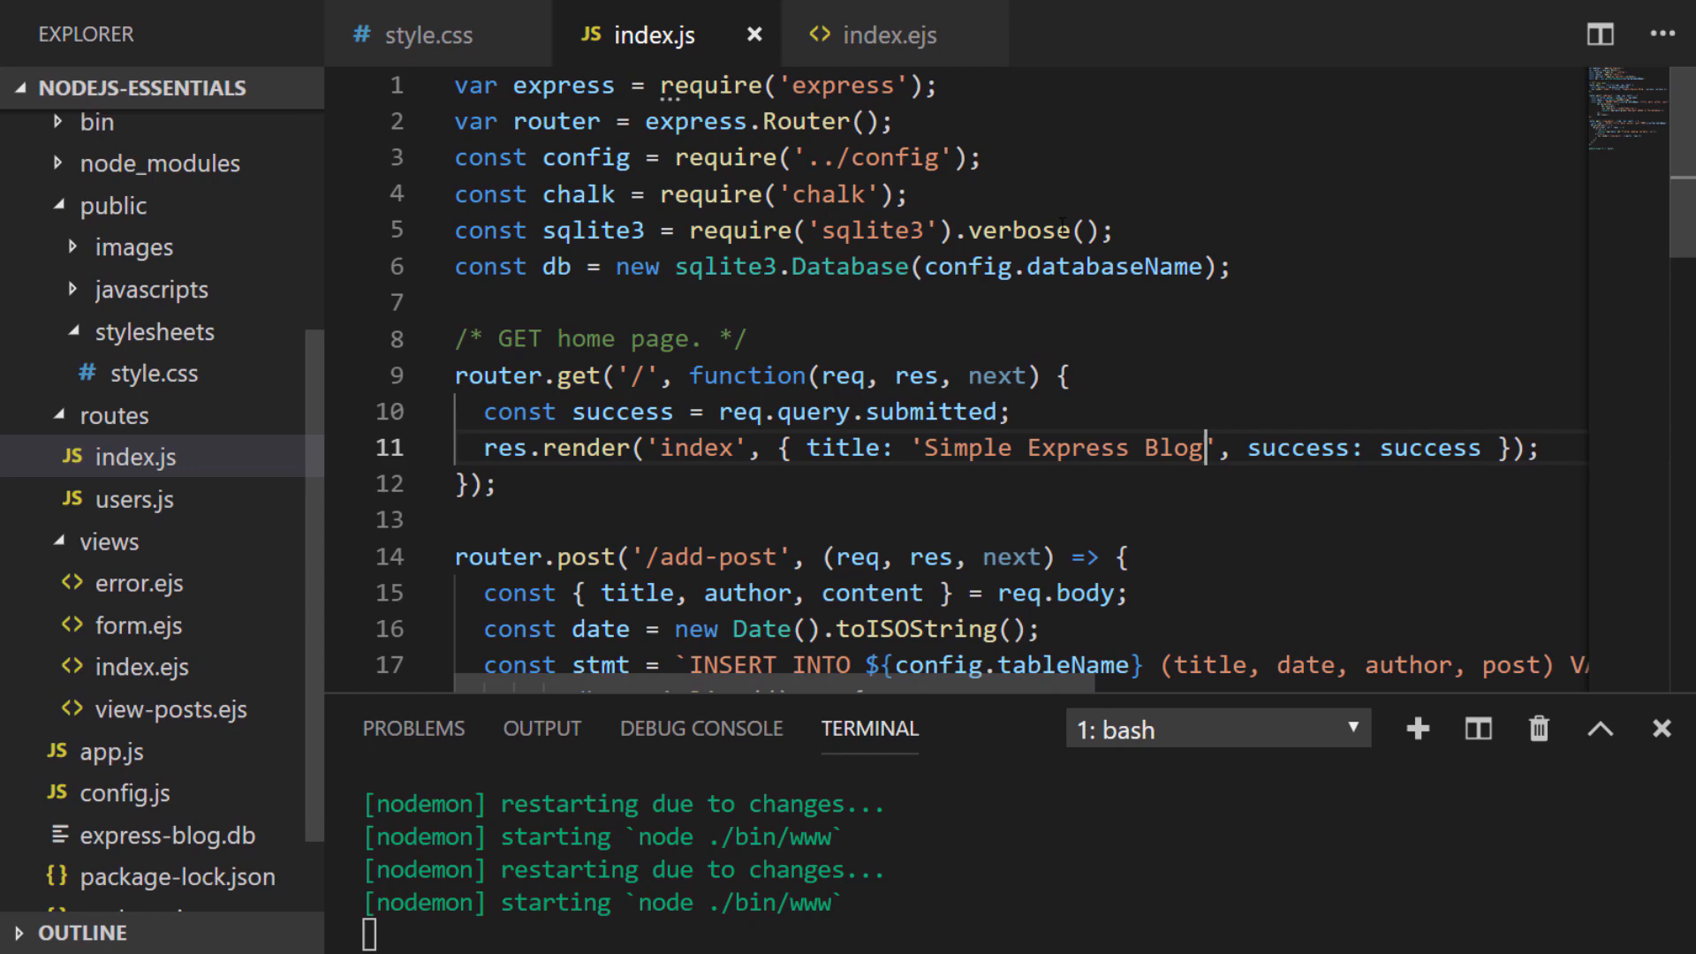
Step: In index.ejs, wrap <h2 class="success">Post successfully submitted</h2> in an if (success) block
click(894, 34)
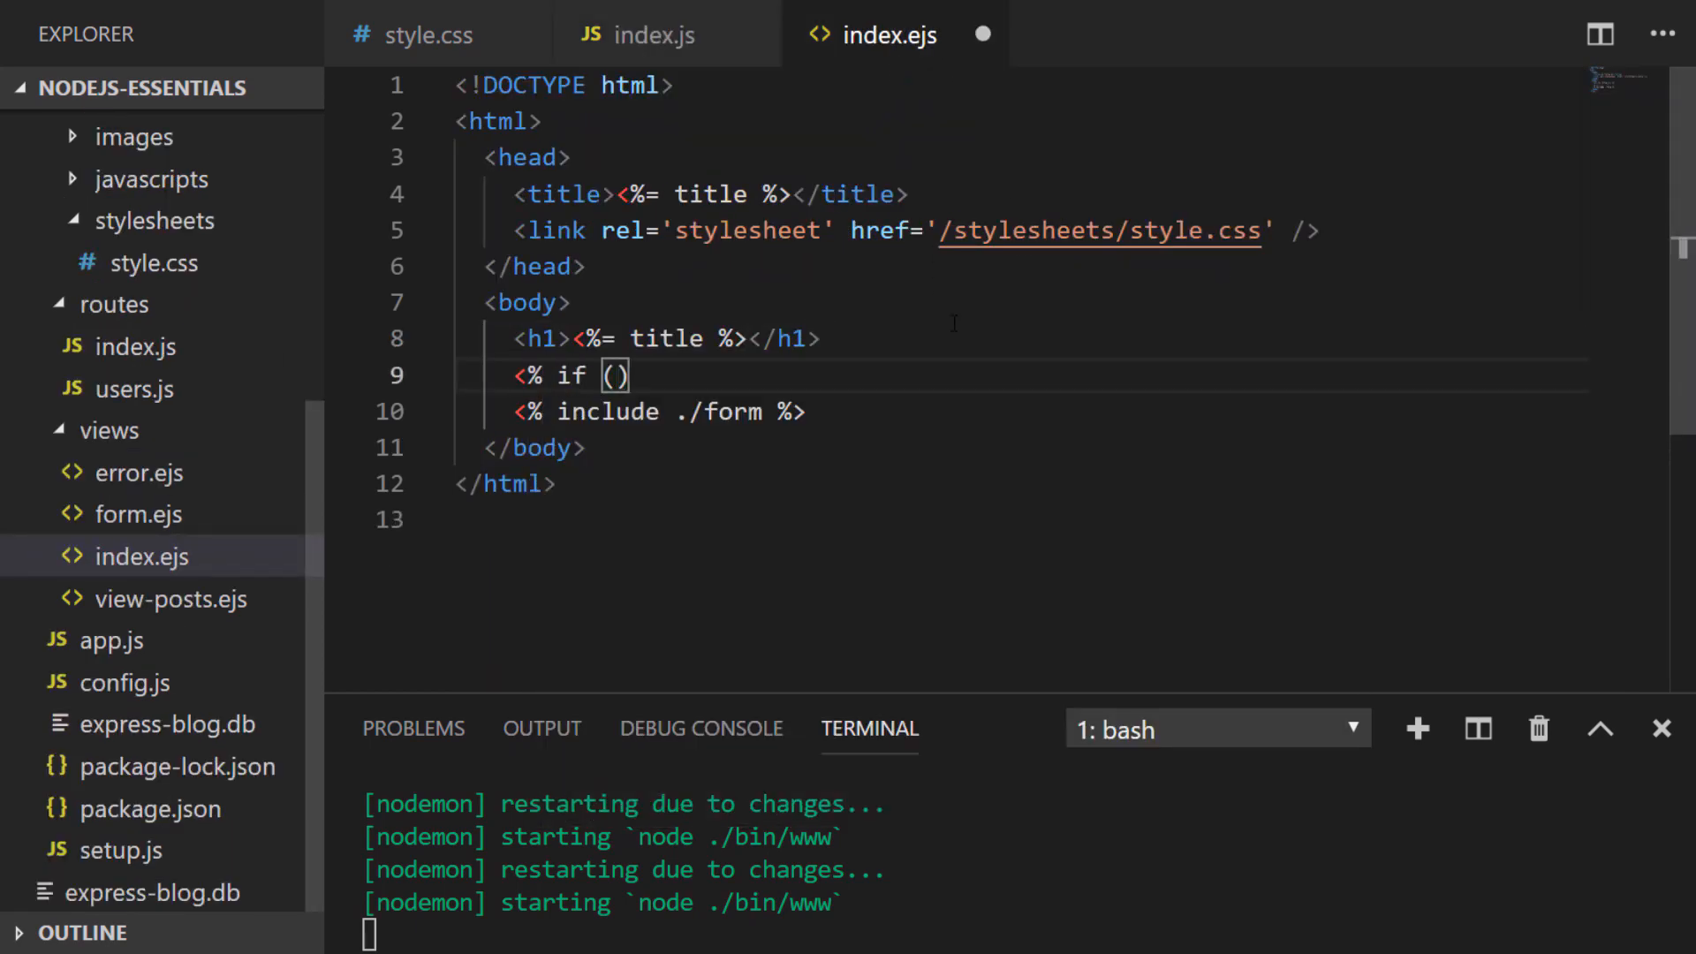
text(success) { %>)
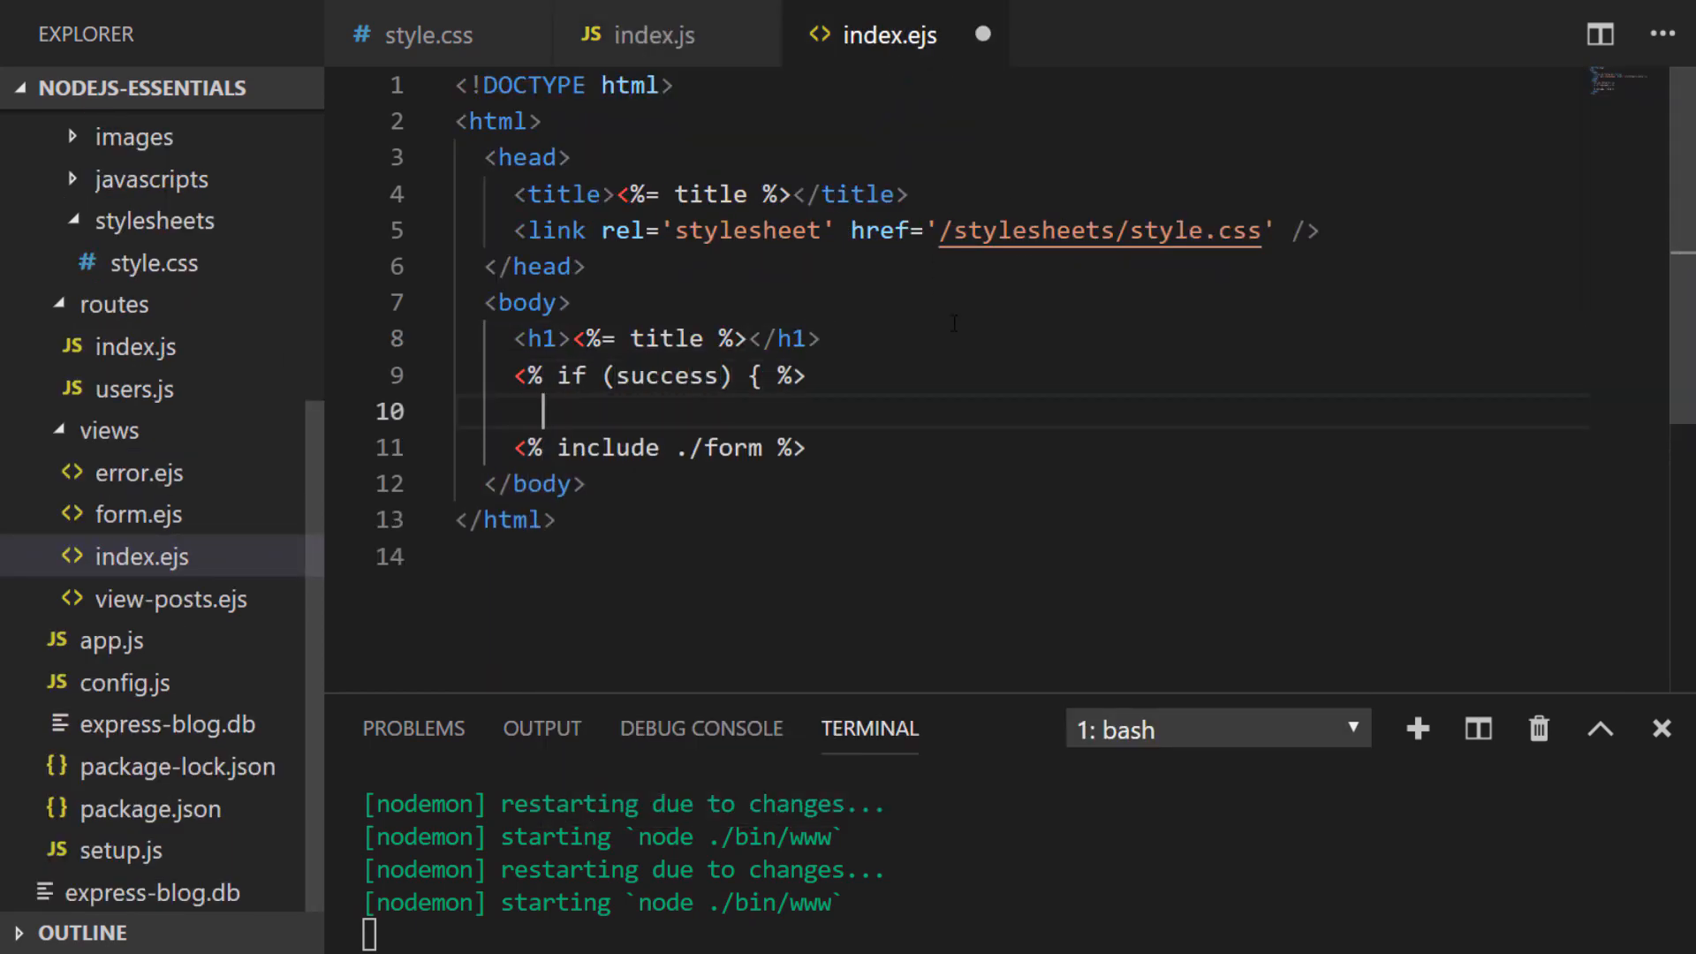
text(<h2 class="success"></h2>)
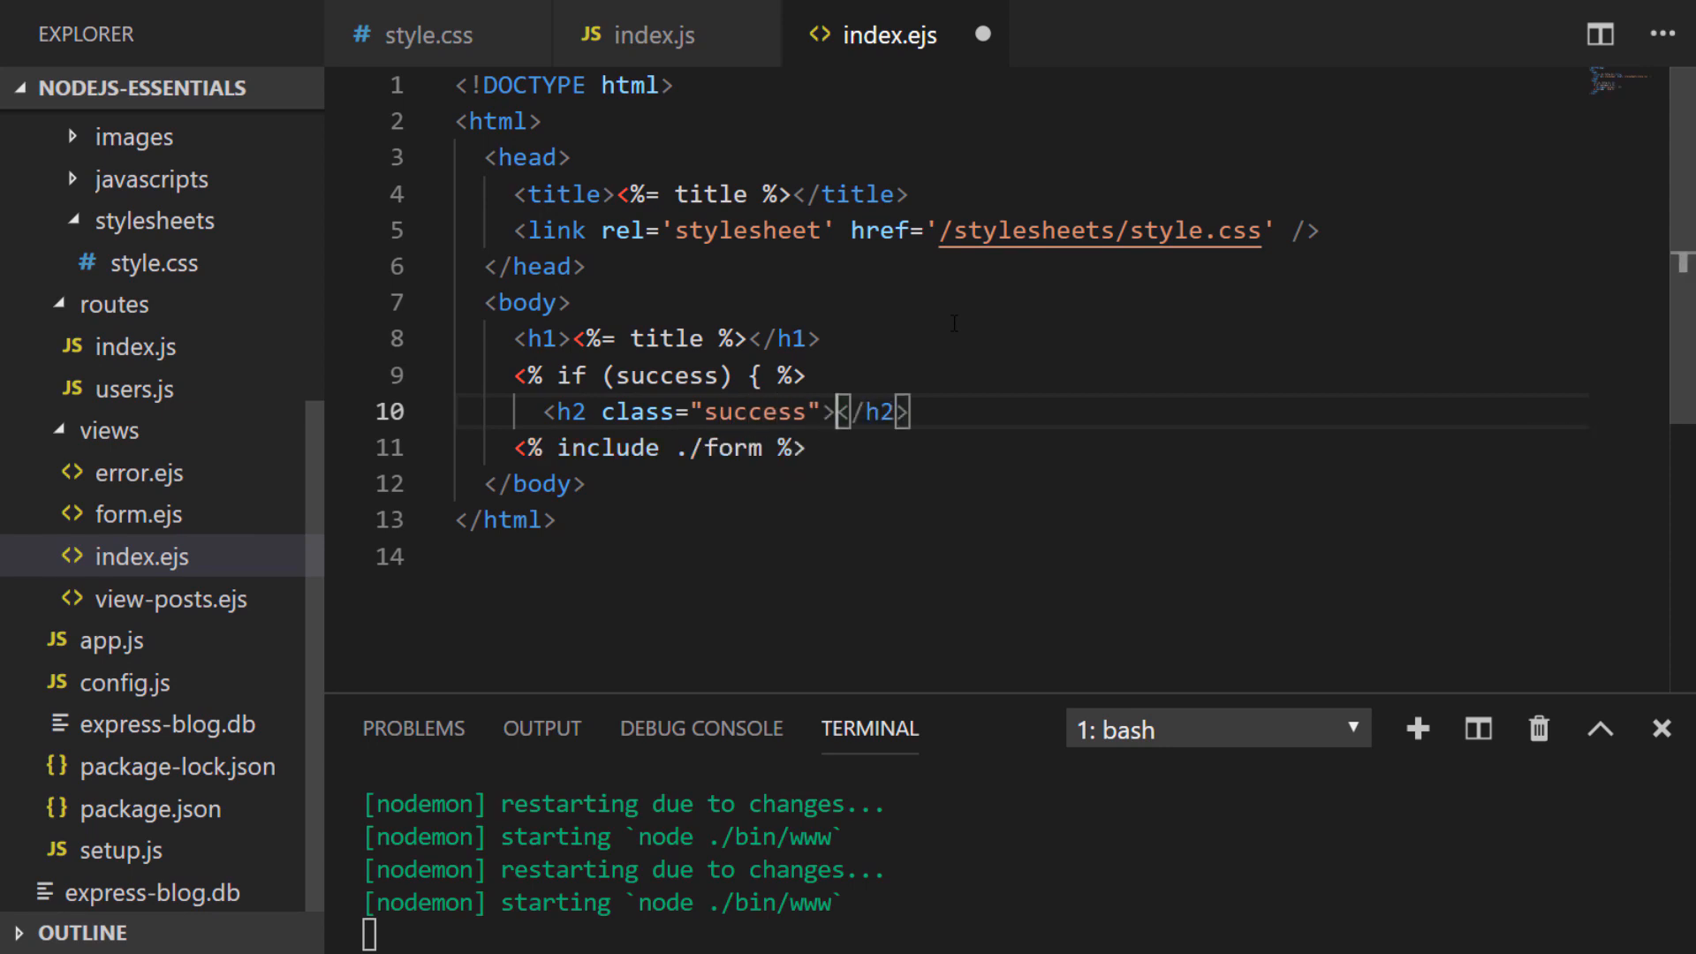
text(Post successfully submitted)
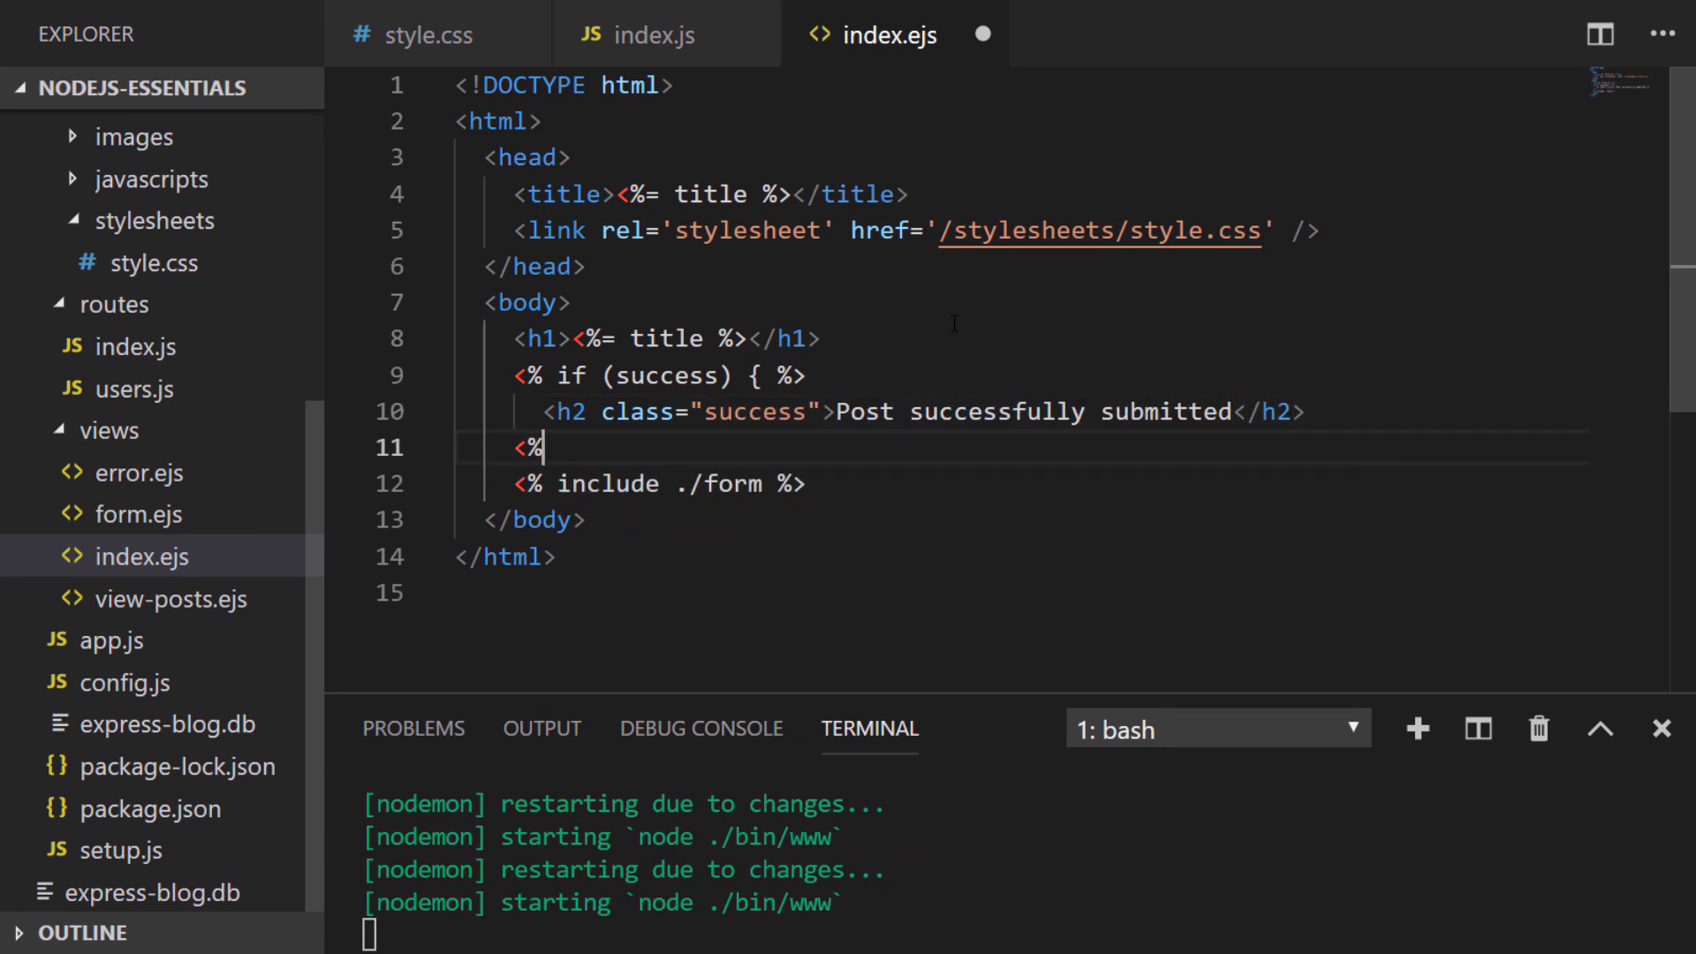
text(} %>)
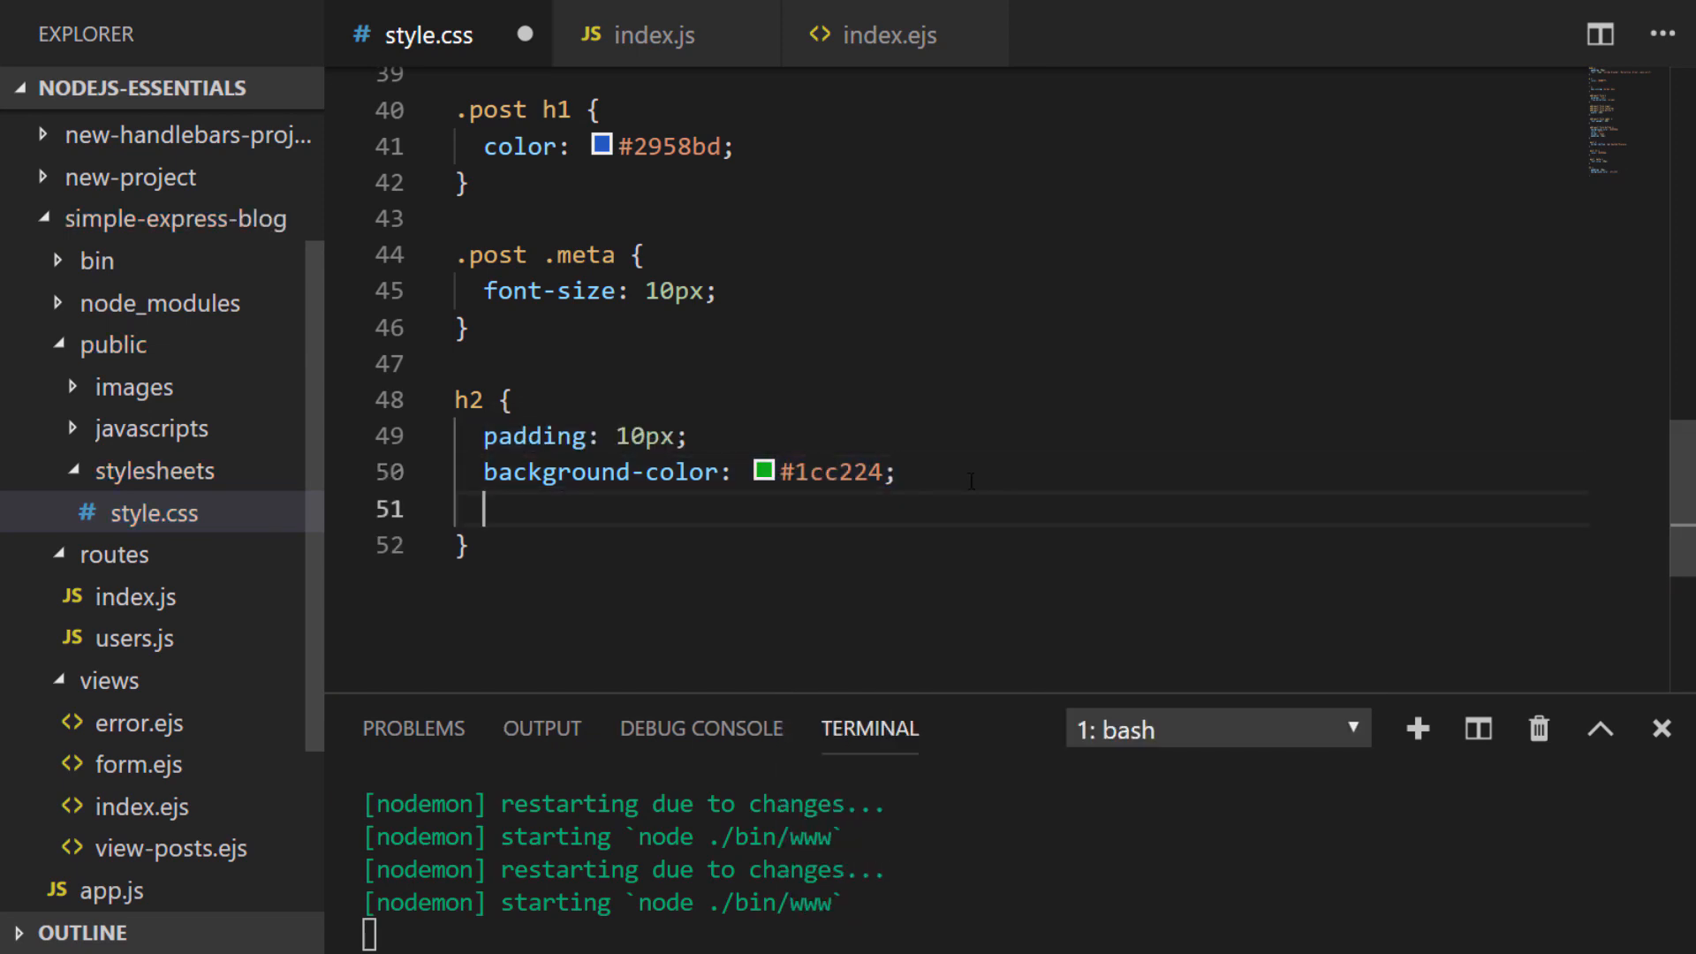
Step: Finish the h2 rule in style.css with color: #fff
text(color: #fff;)
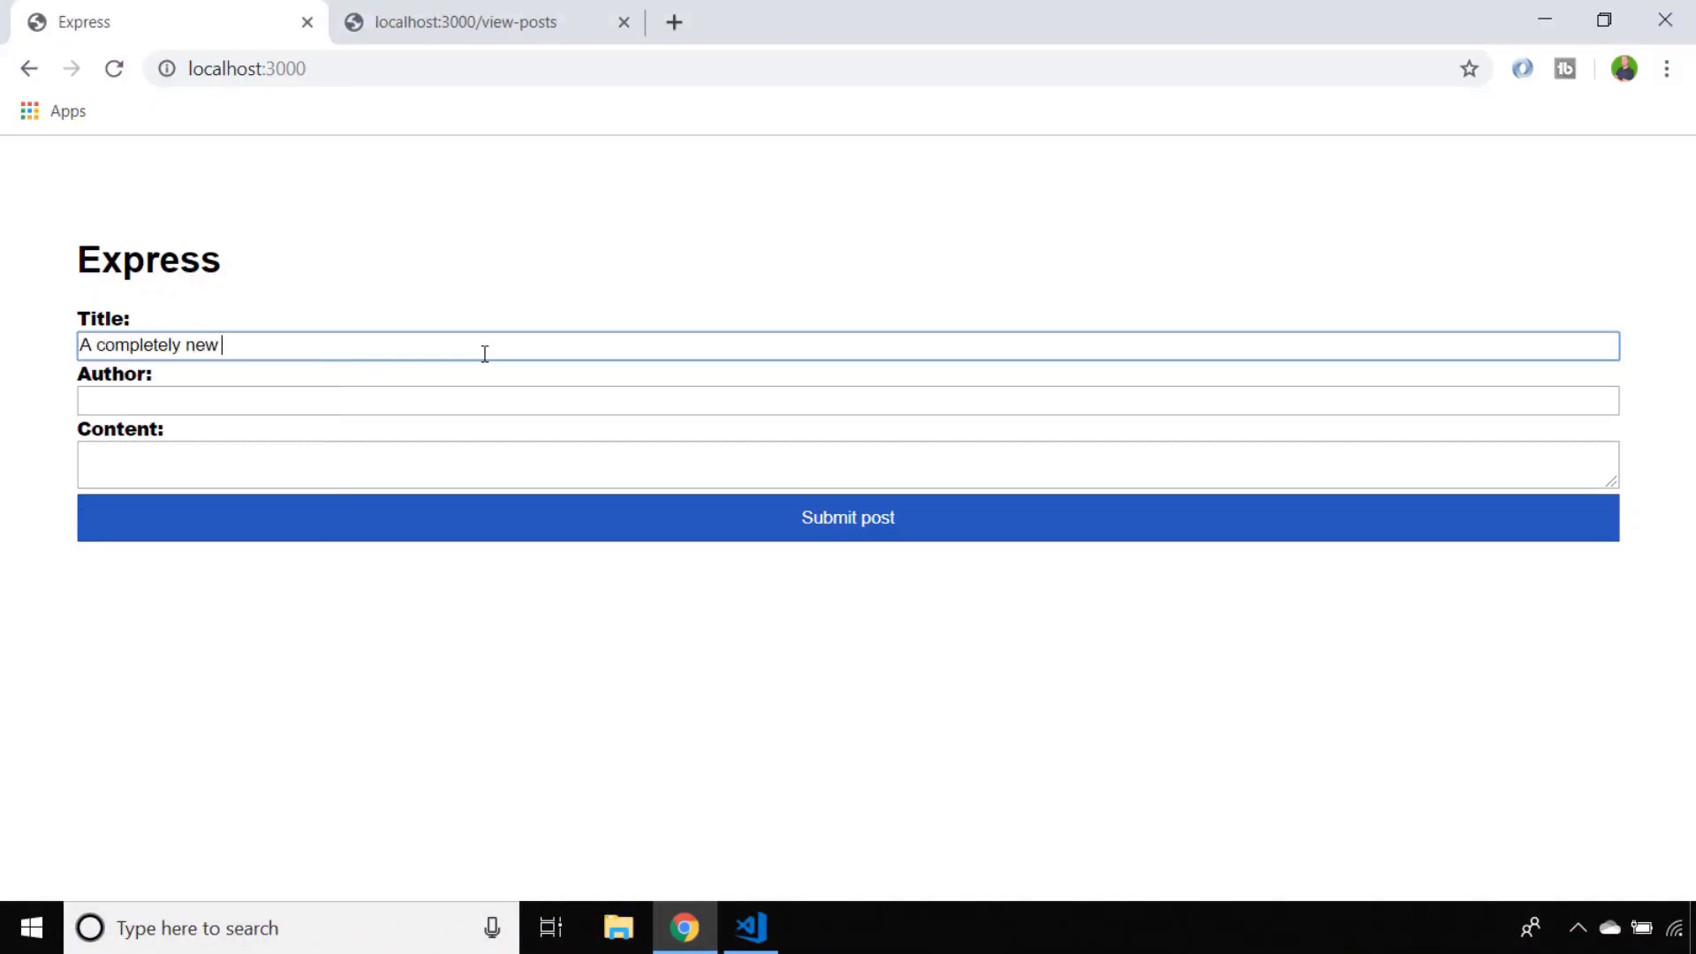
Step: Submit a post by James reading 'Here is another blog post' and confirm the success banner
text(James)
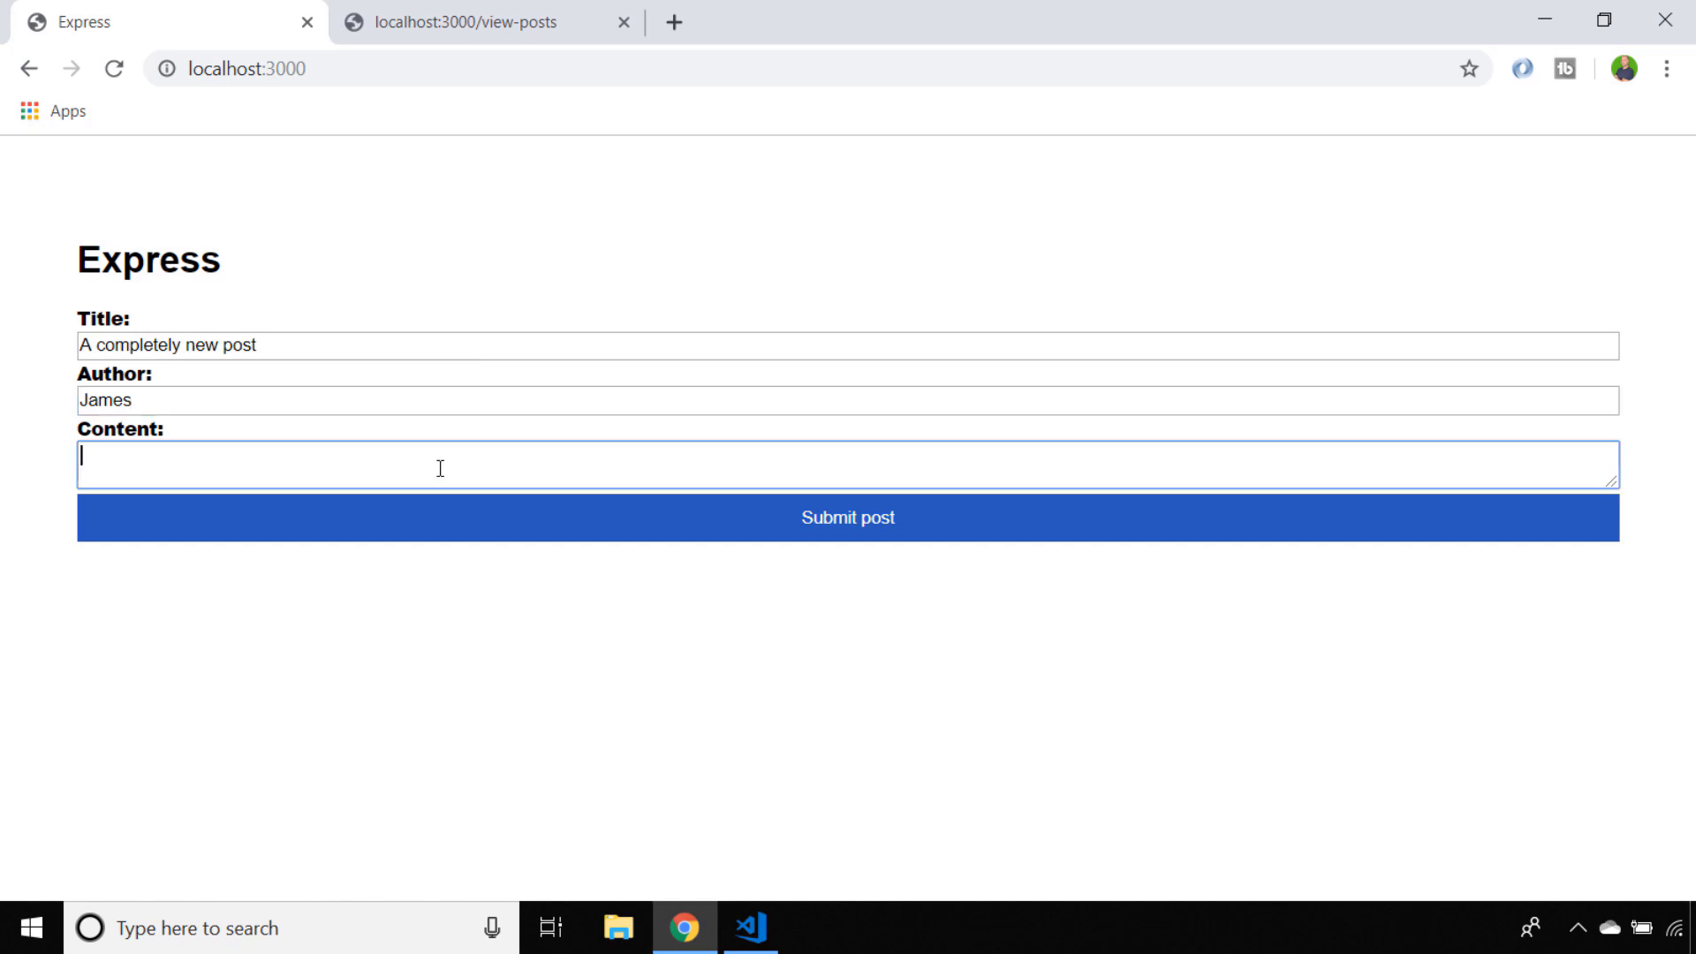
text(Here is another blog post)
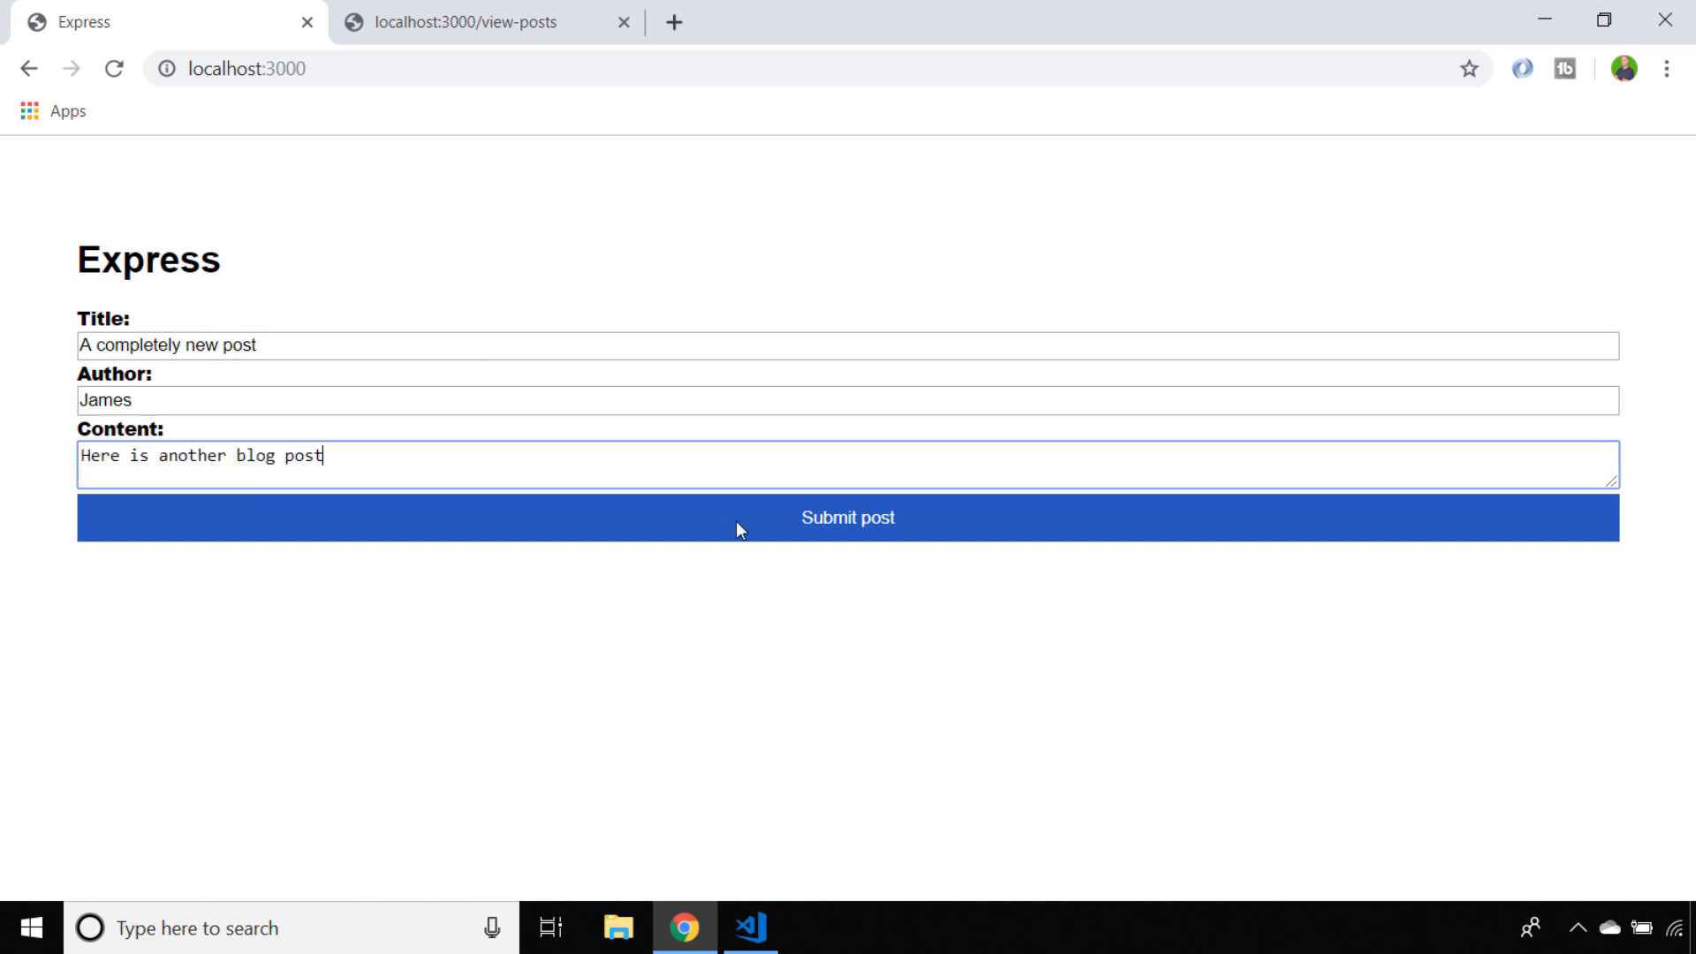
click(846, 518)
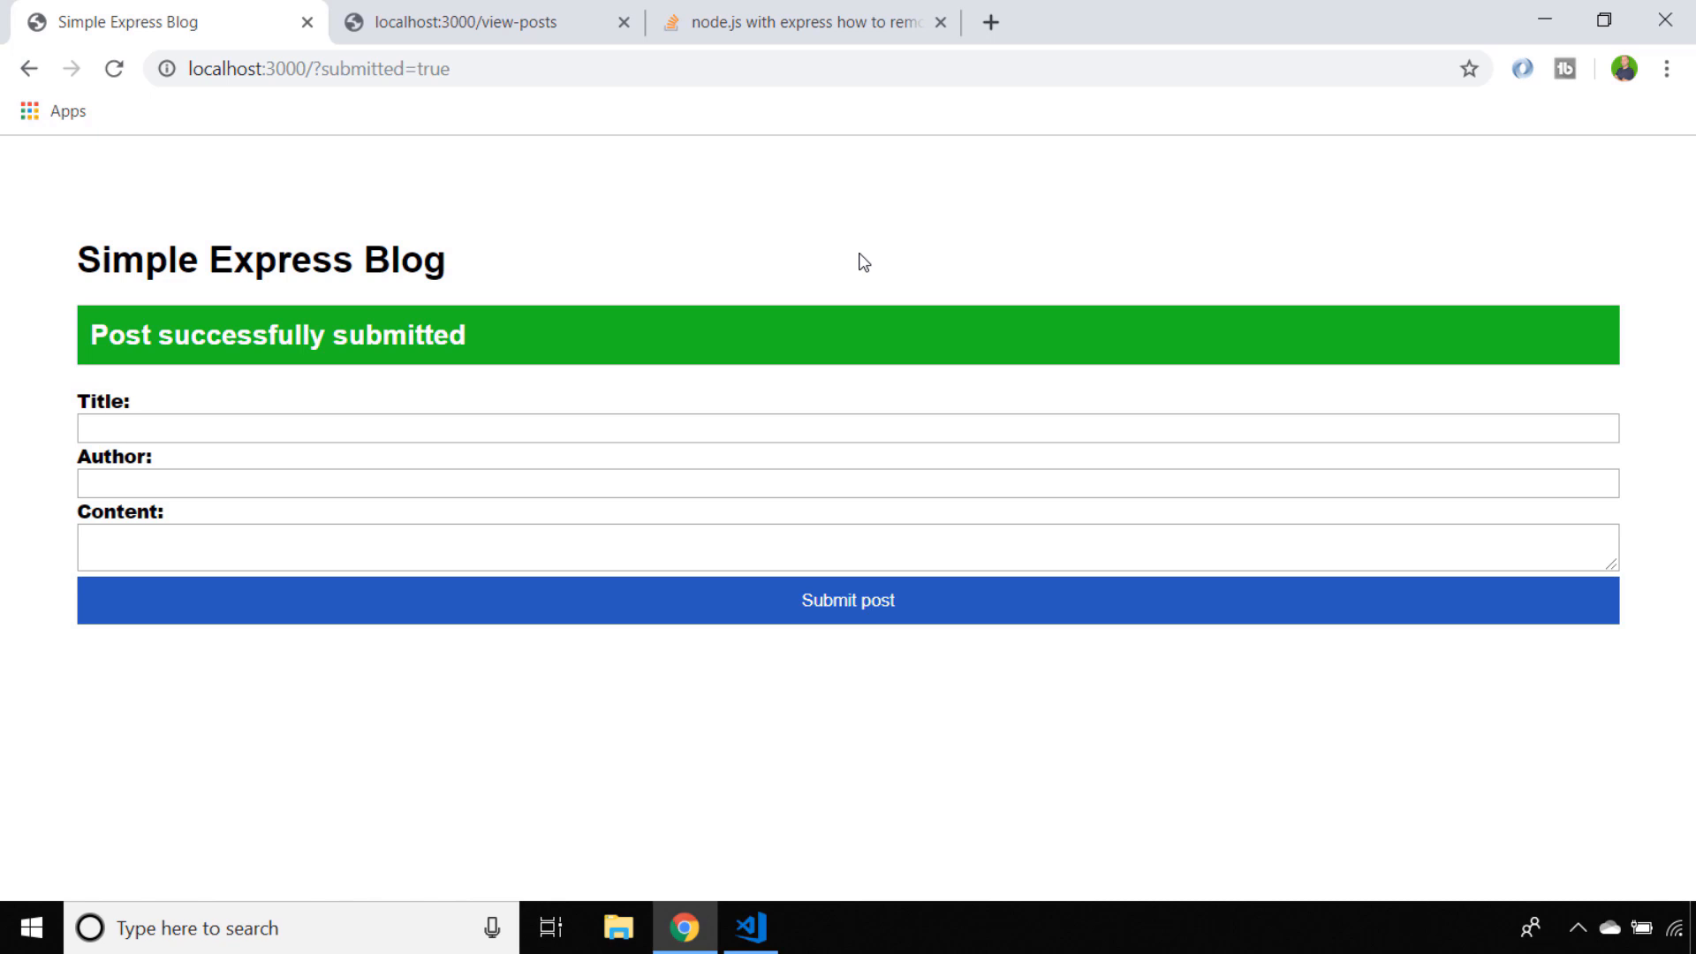
click(113, 69)
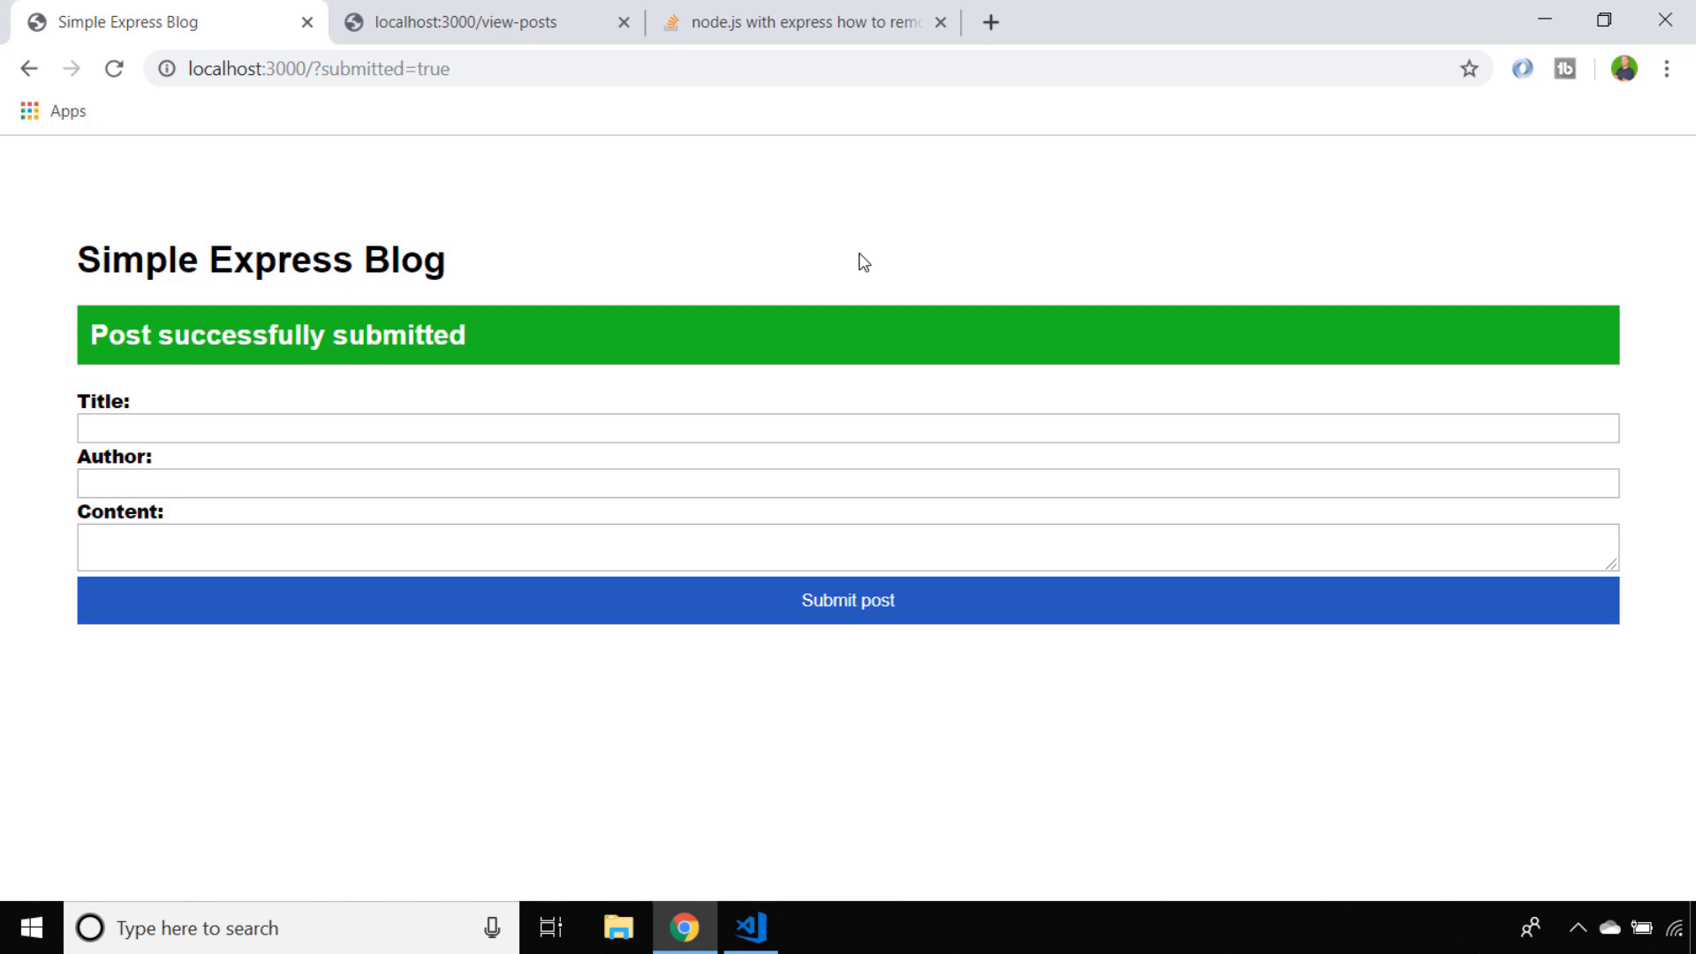
click(749, 928)
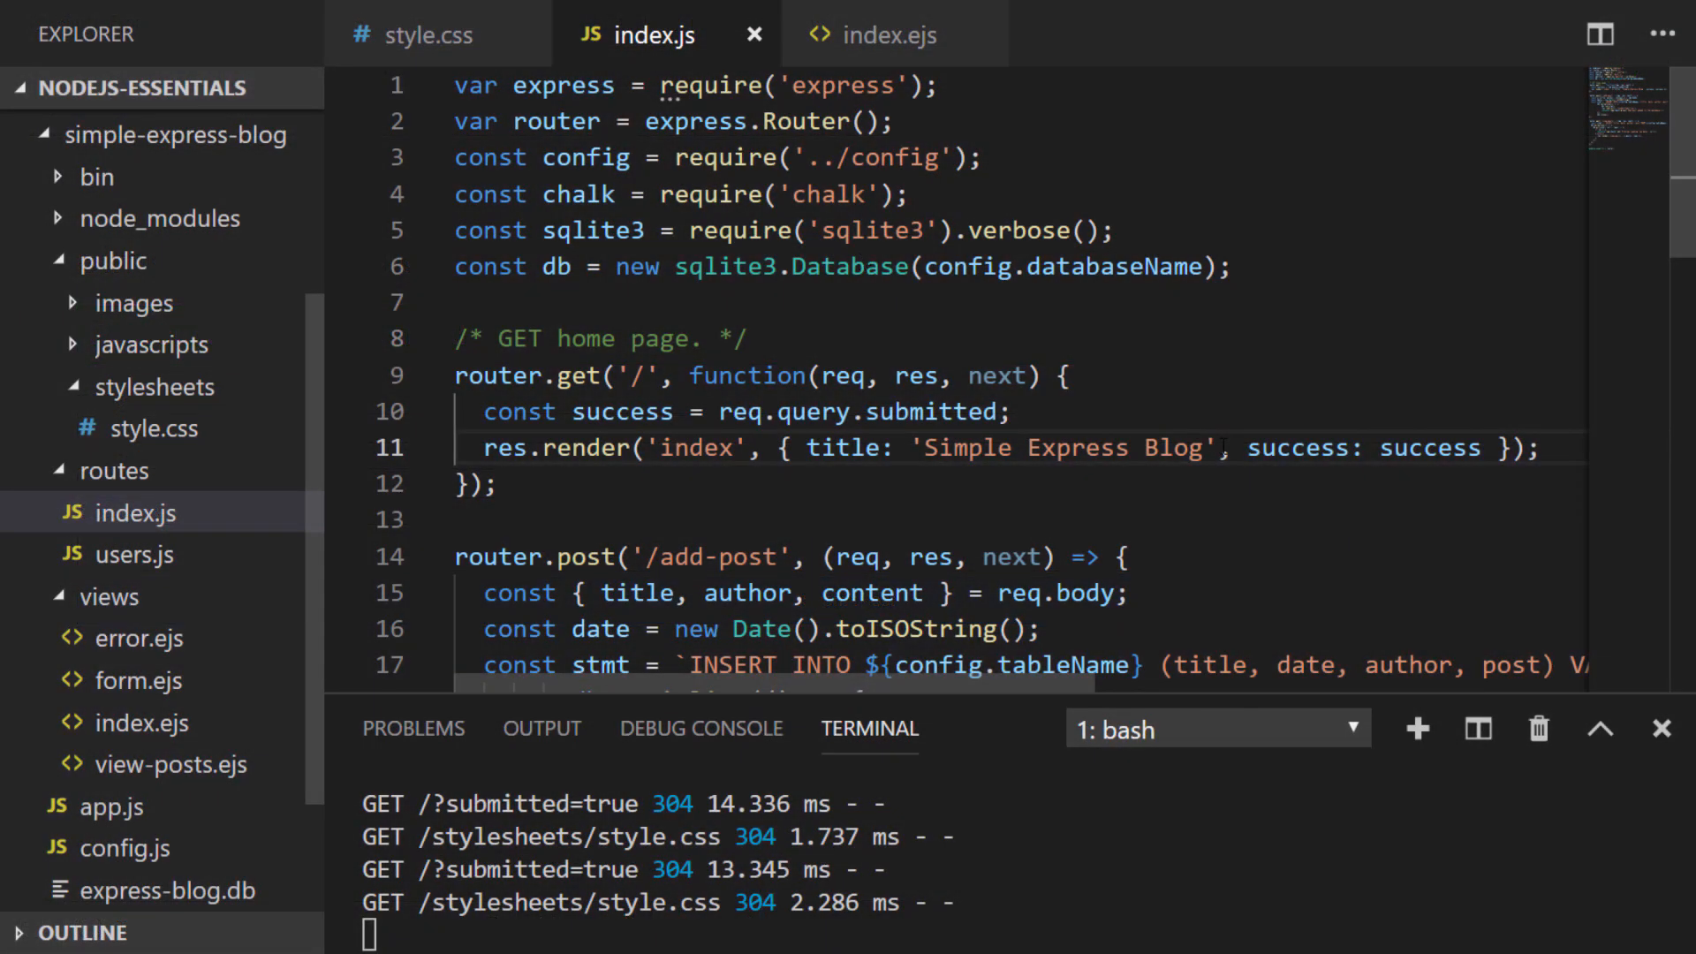
Step: Add router.get('/posts/:id', ...) reading const id = req.params.id below the add-post route
scroll(down, 3)
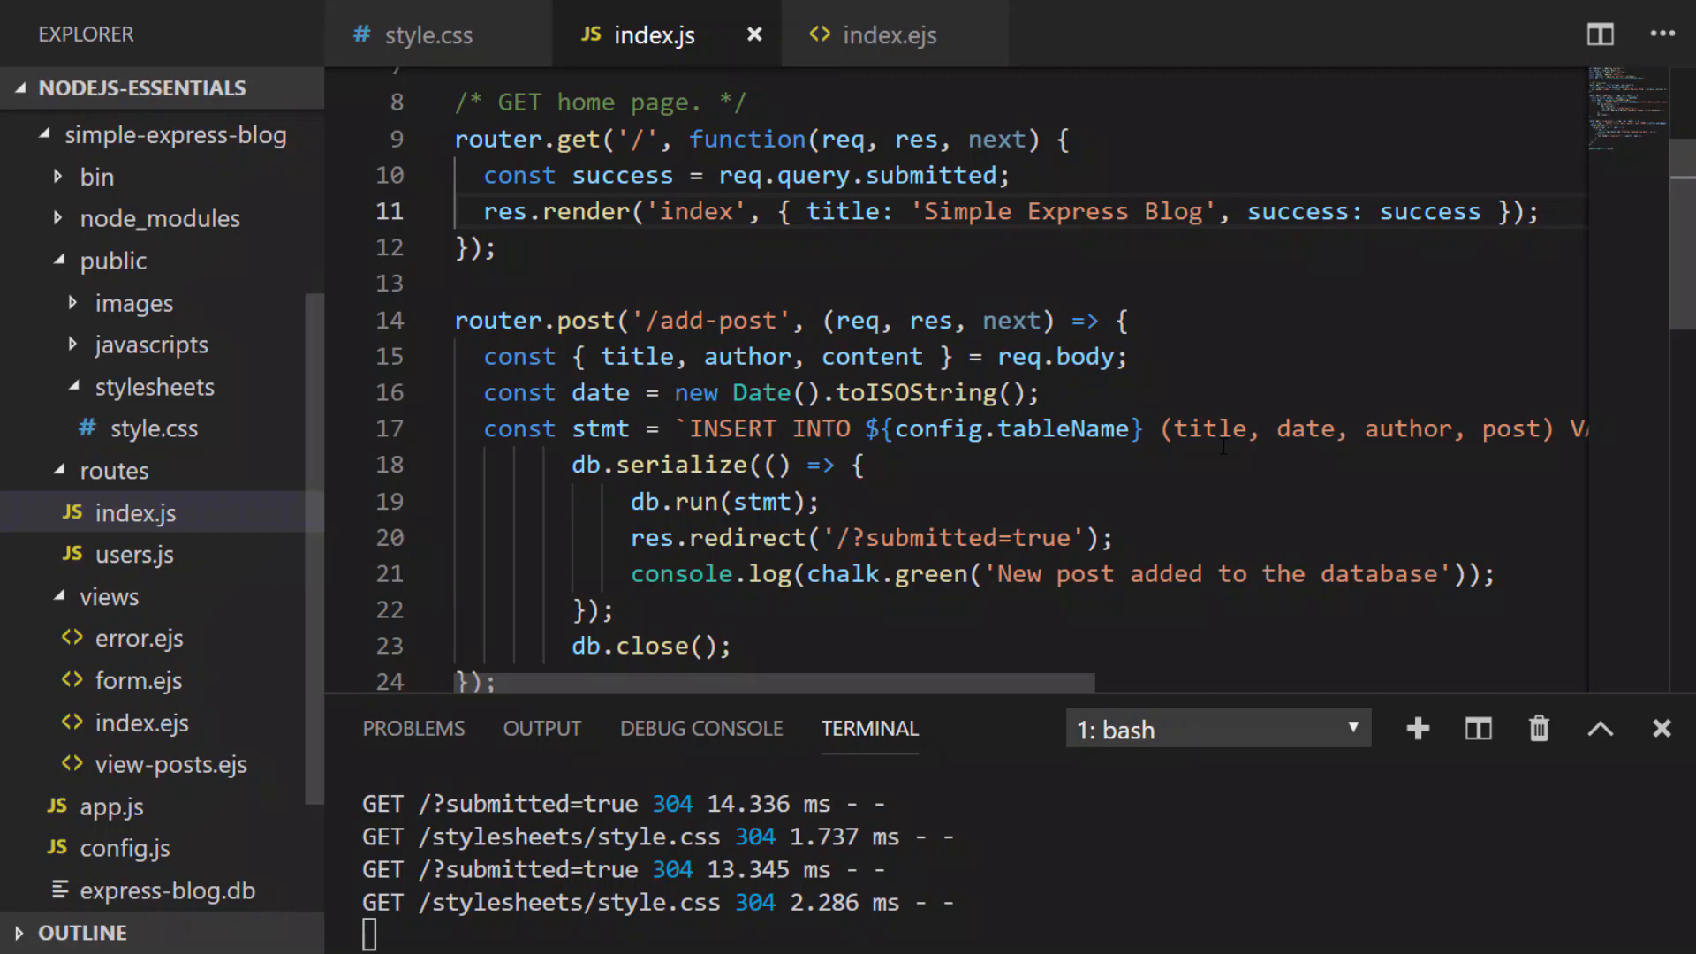
text(router.get('/'))
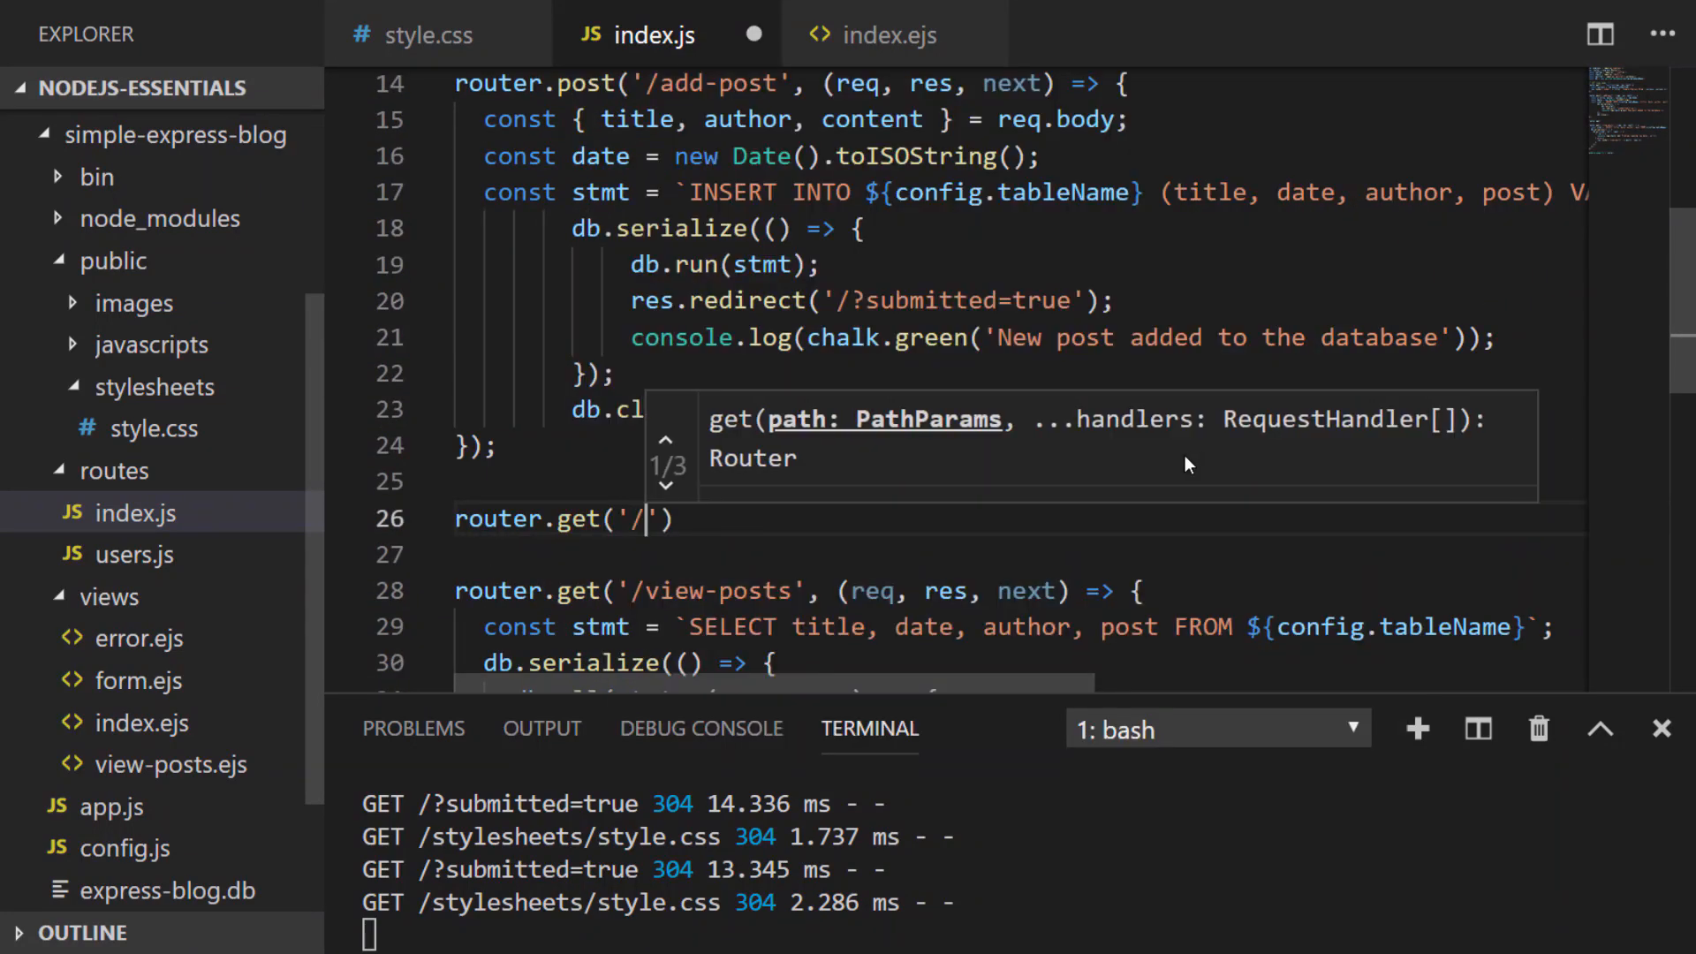
text(posts/:id', (req, res, next) => {})
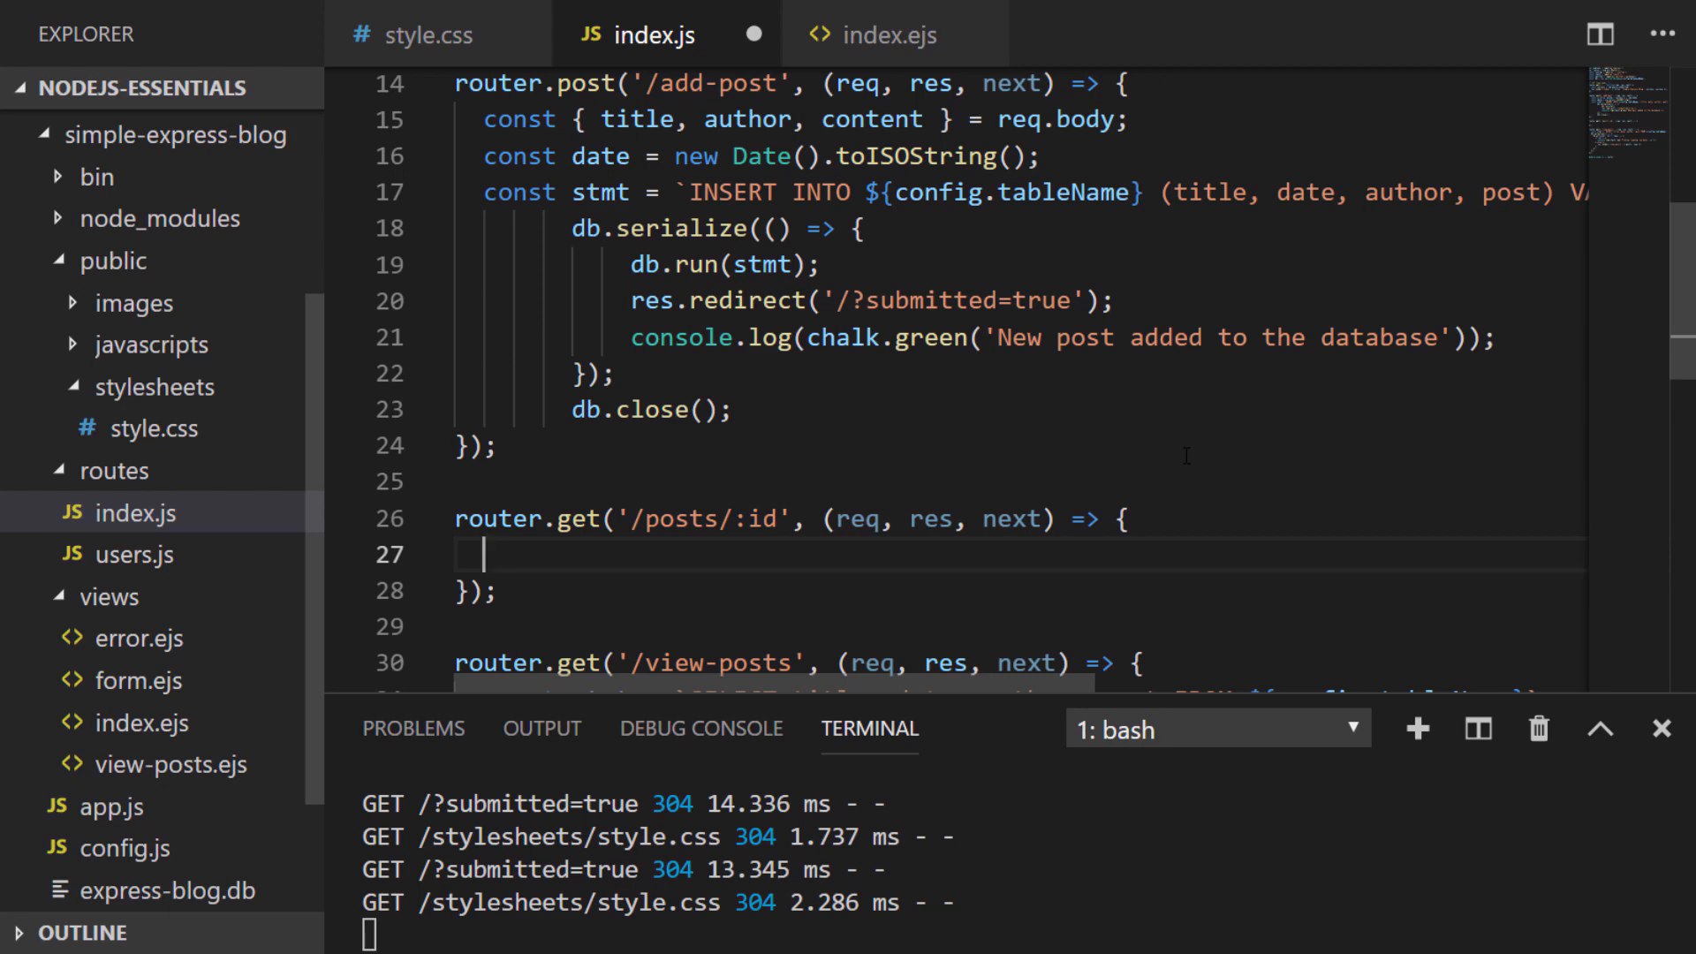
text(const id = req.params.id;)
text(const stmt = `SELECT title, date, author, post FROM ${config.tableName} WHERE `;)
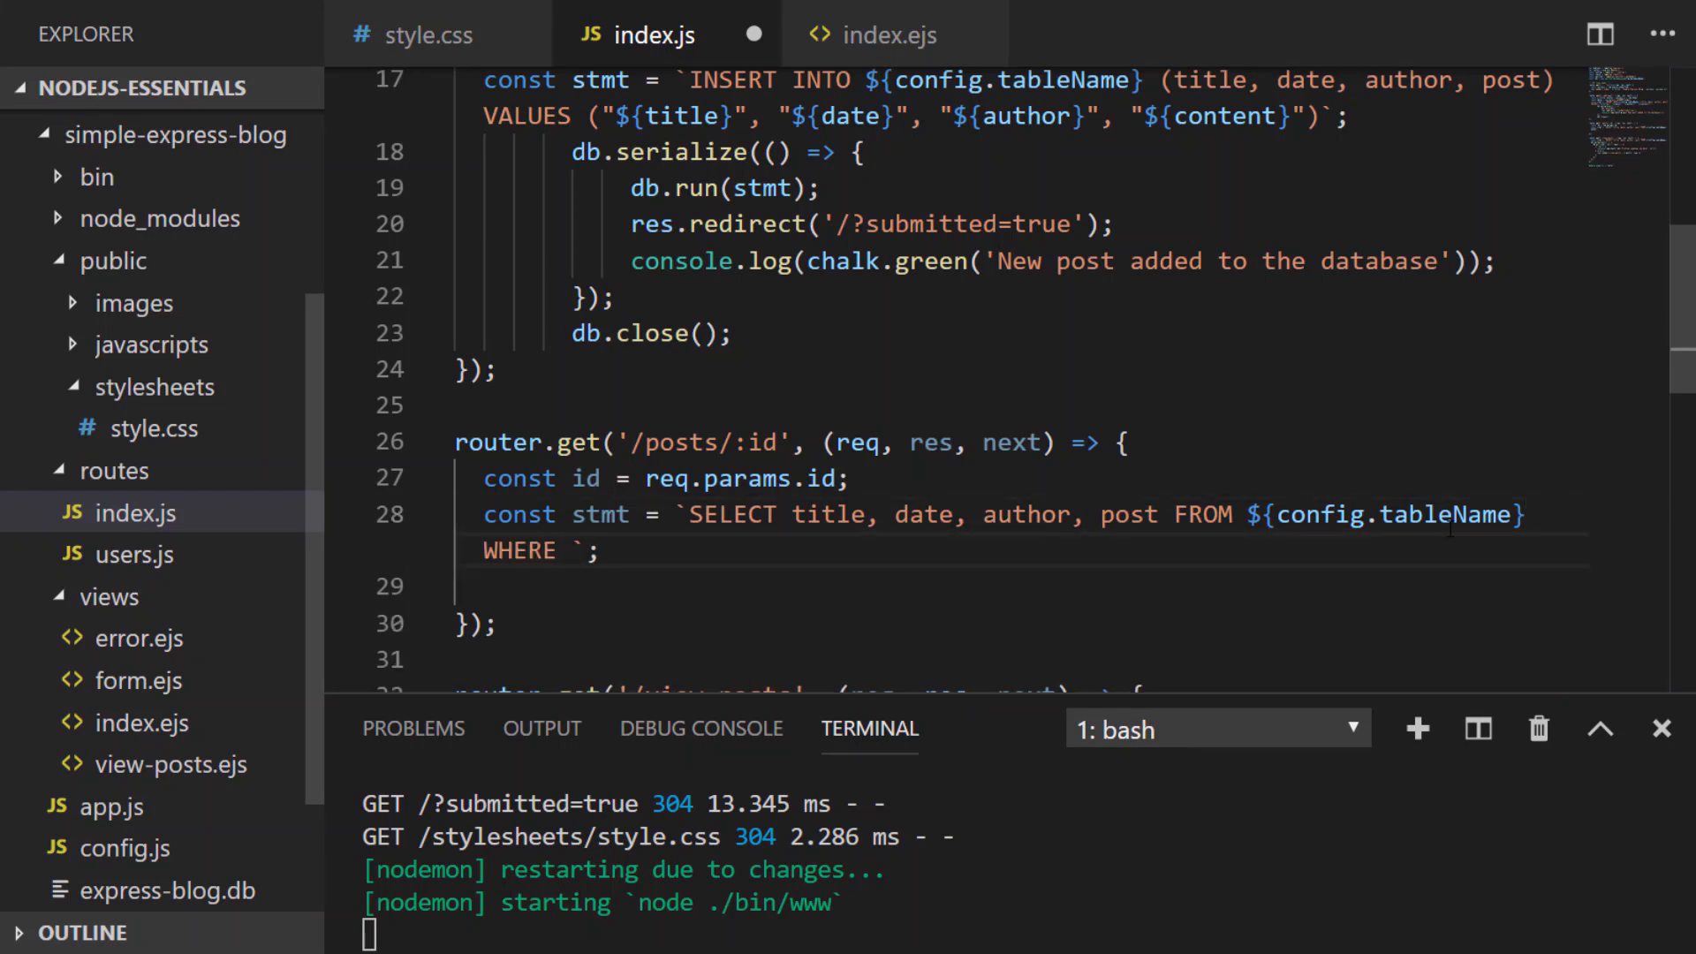
Step: Finish the query with WHERE id = ${id} and start db.serialize with an error check
text(id = ${id})
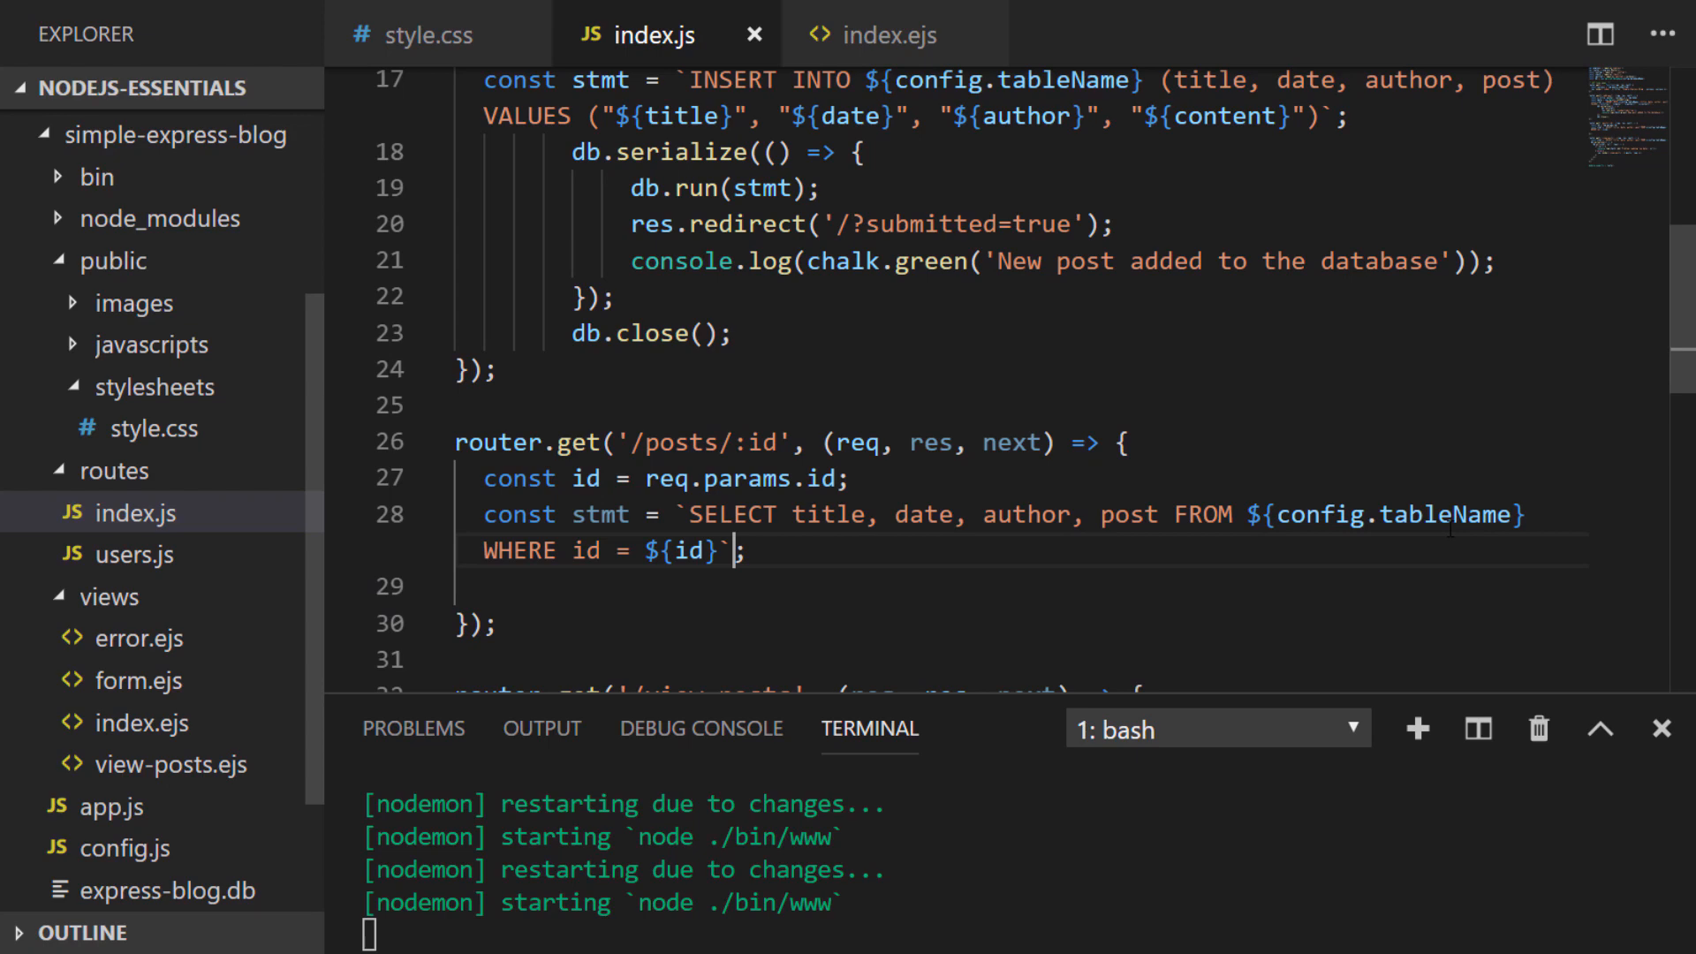
text(;)
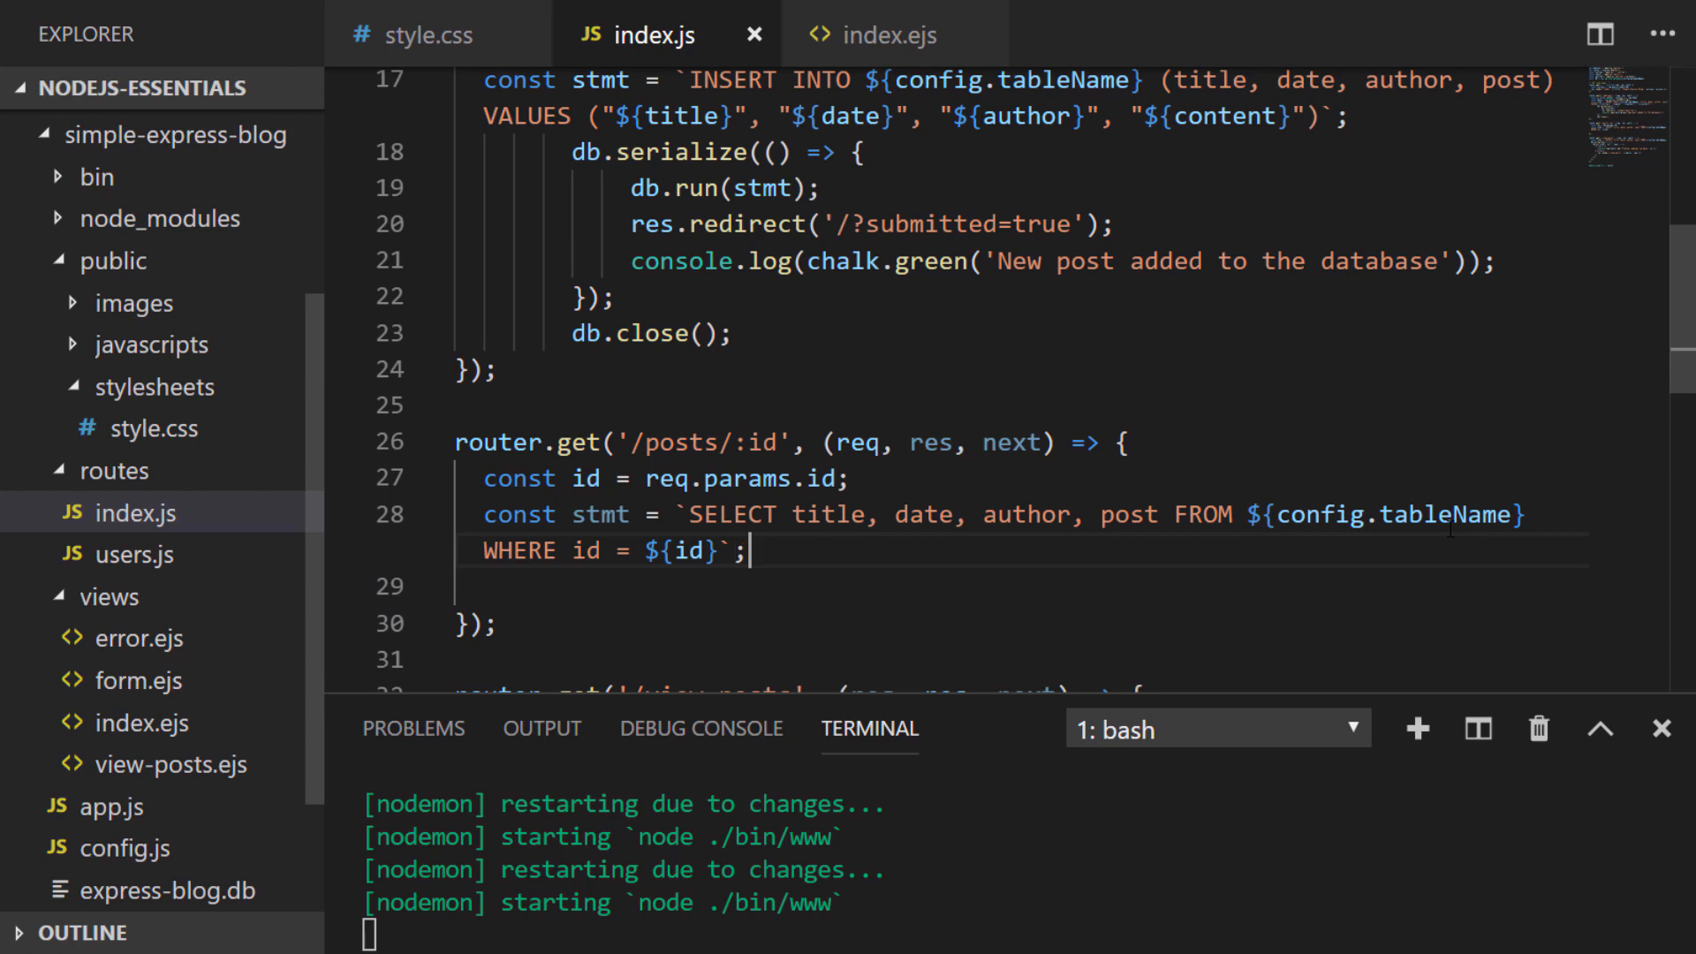
text(db.serialize(()
text(db.each(stmt)
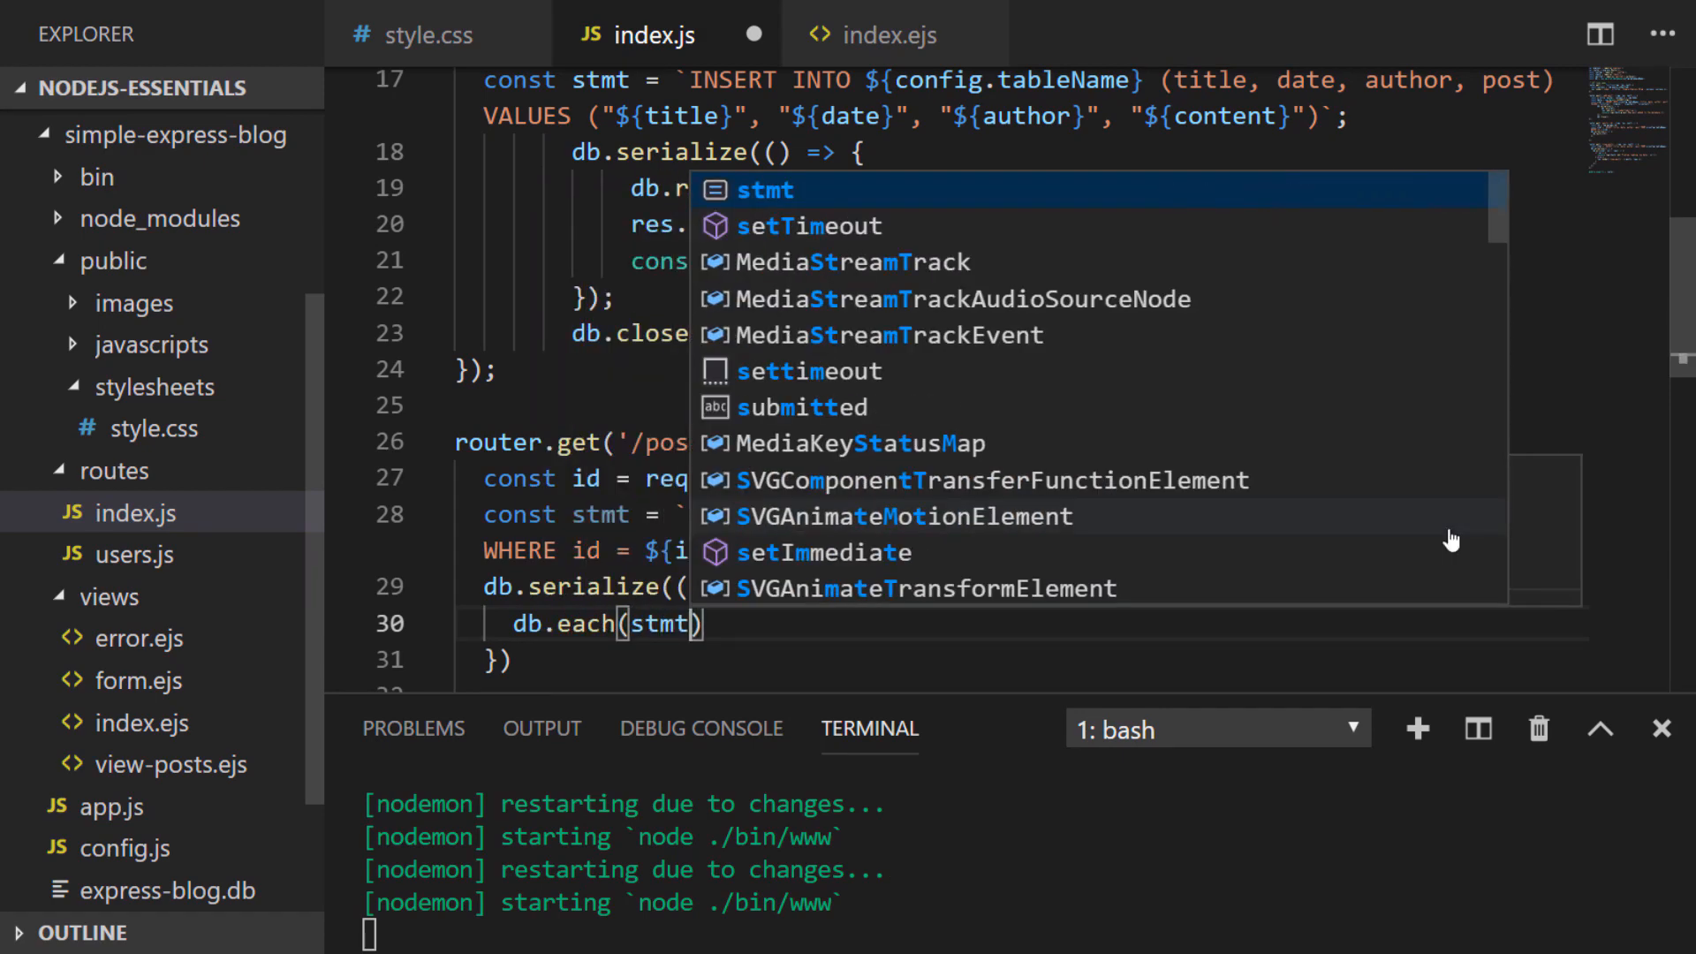
text(if (err) {)
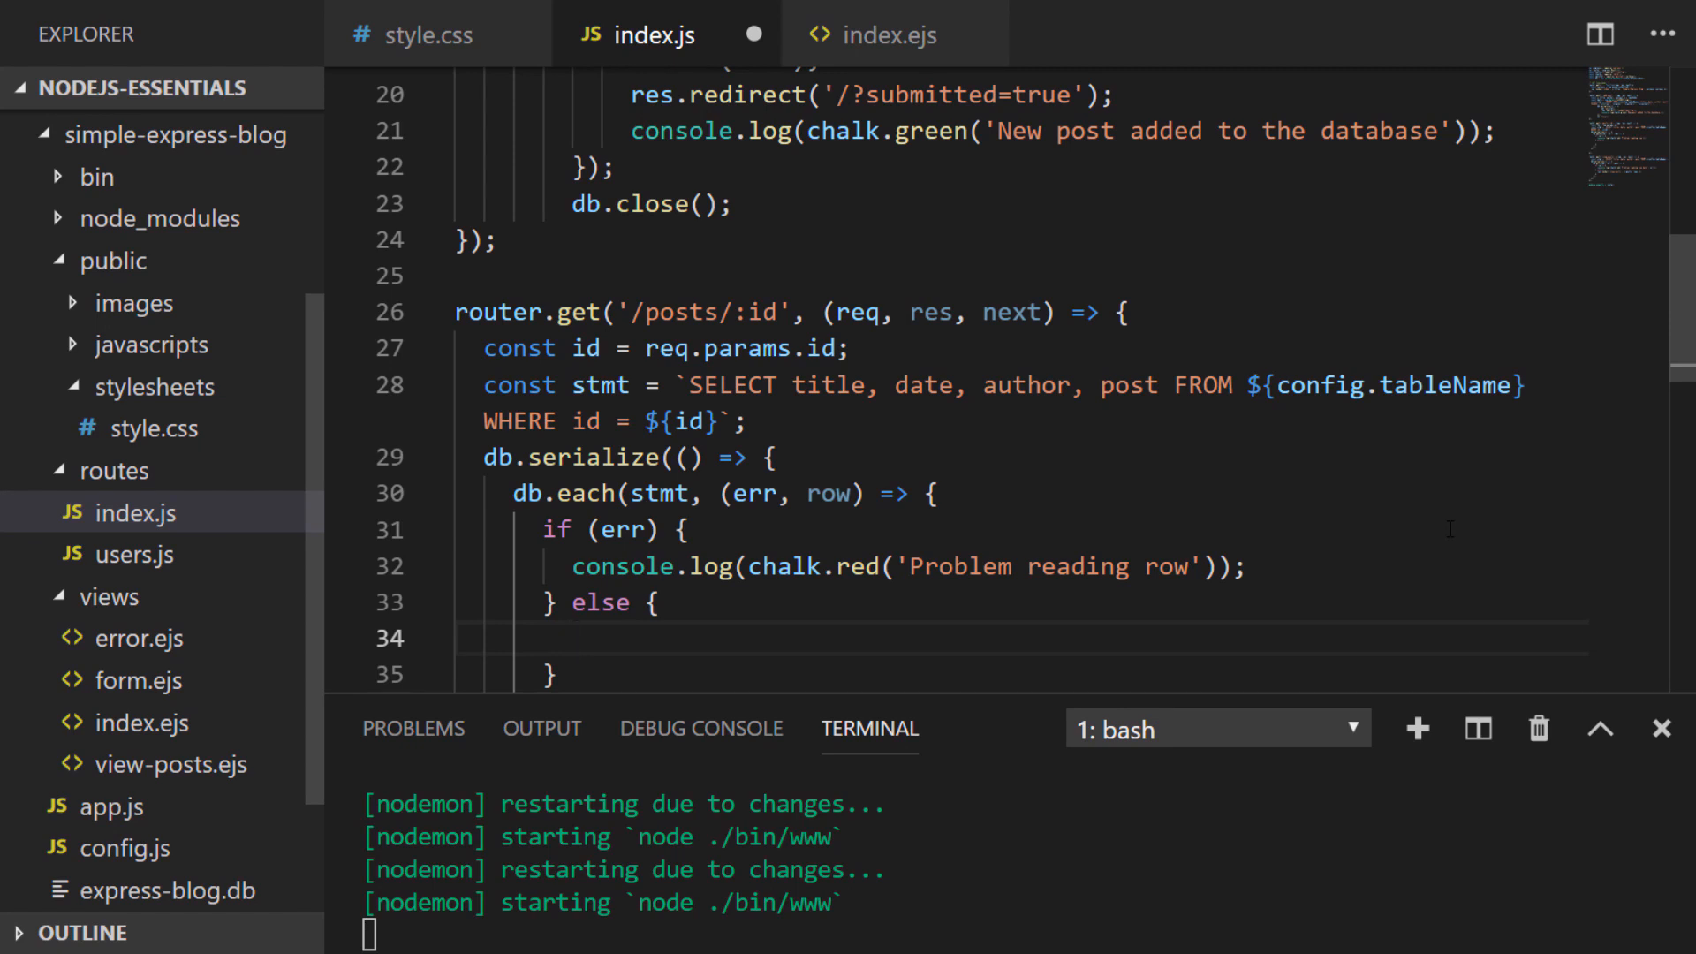
Step: Render 'view-posts' with { posts: [row] } and save index.js
text(res.render)
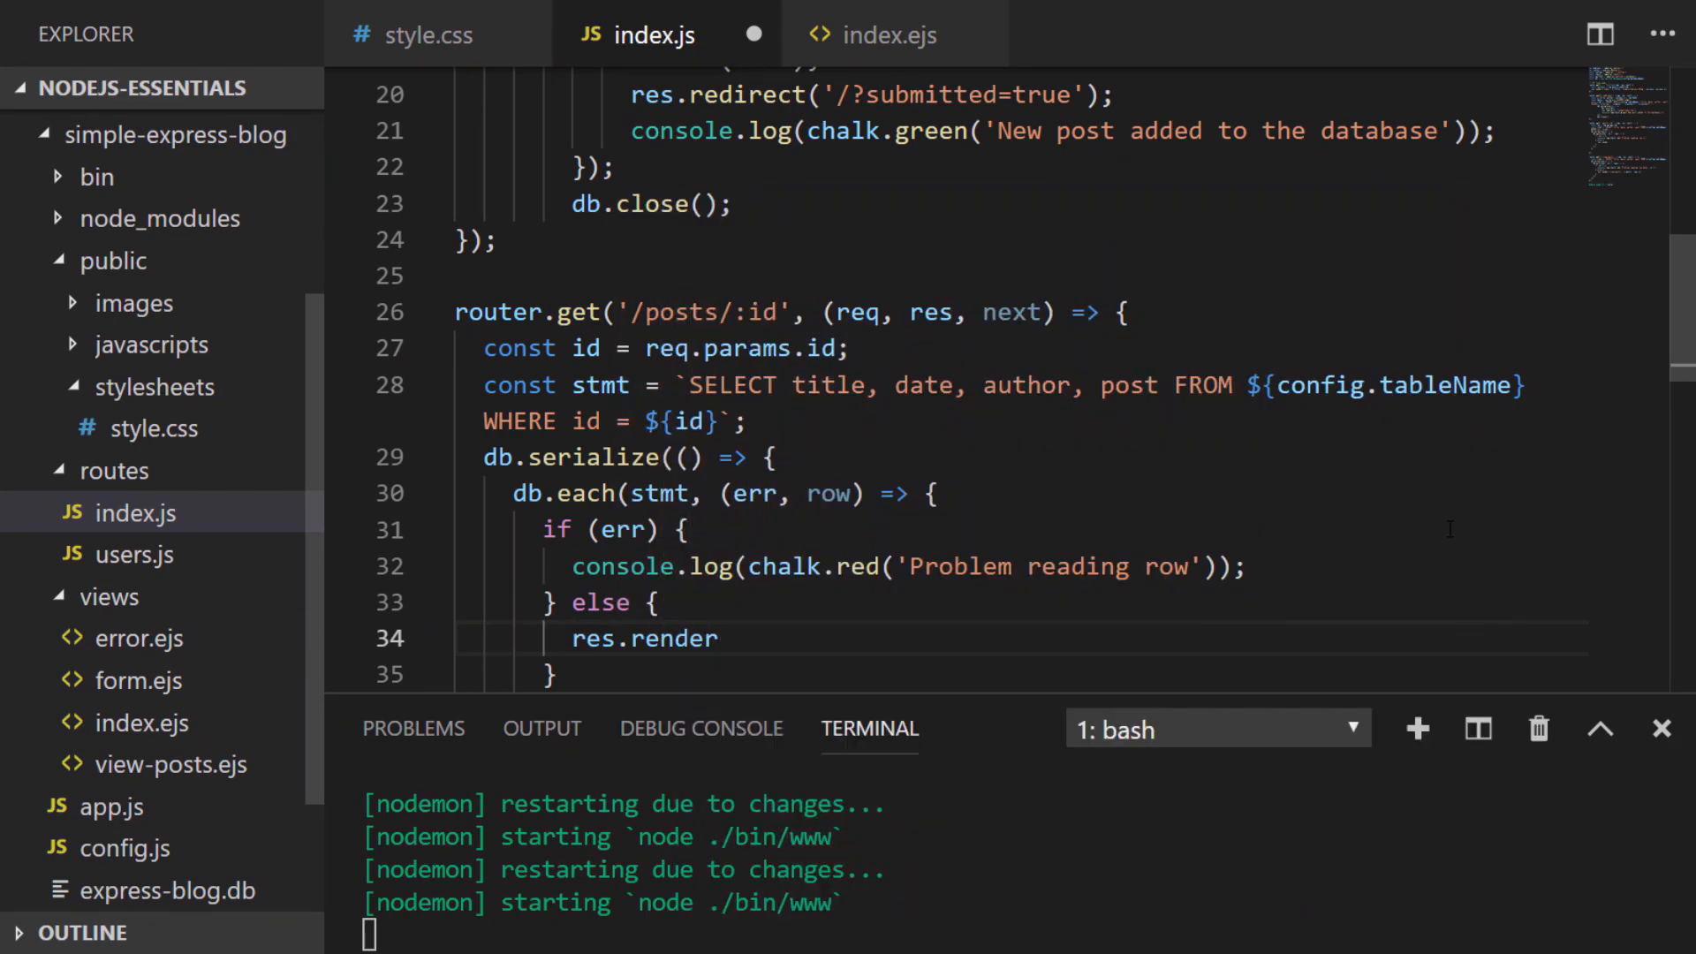
text(('view-posts', { posts: [row] });)
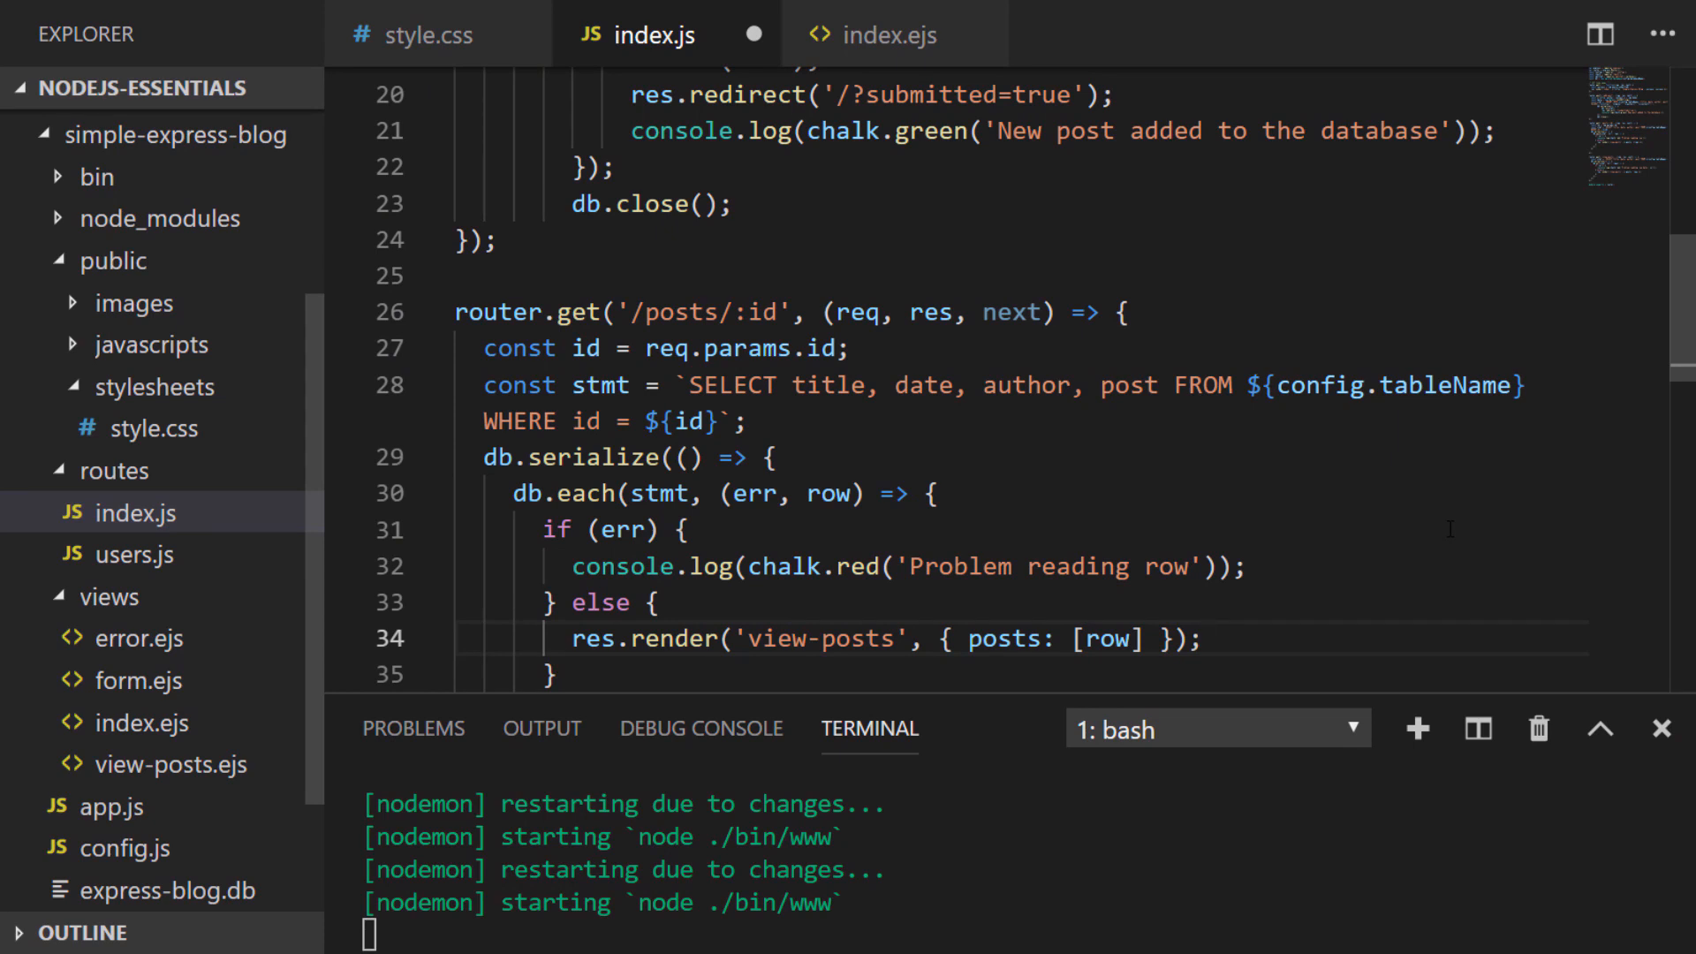
click(1204, 638)
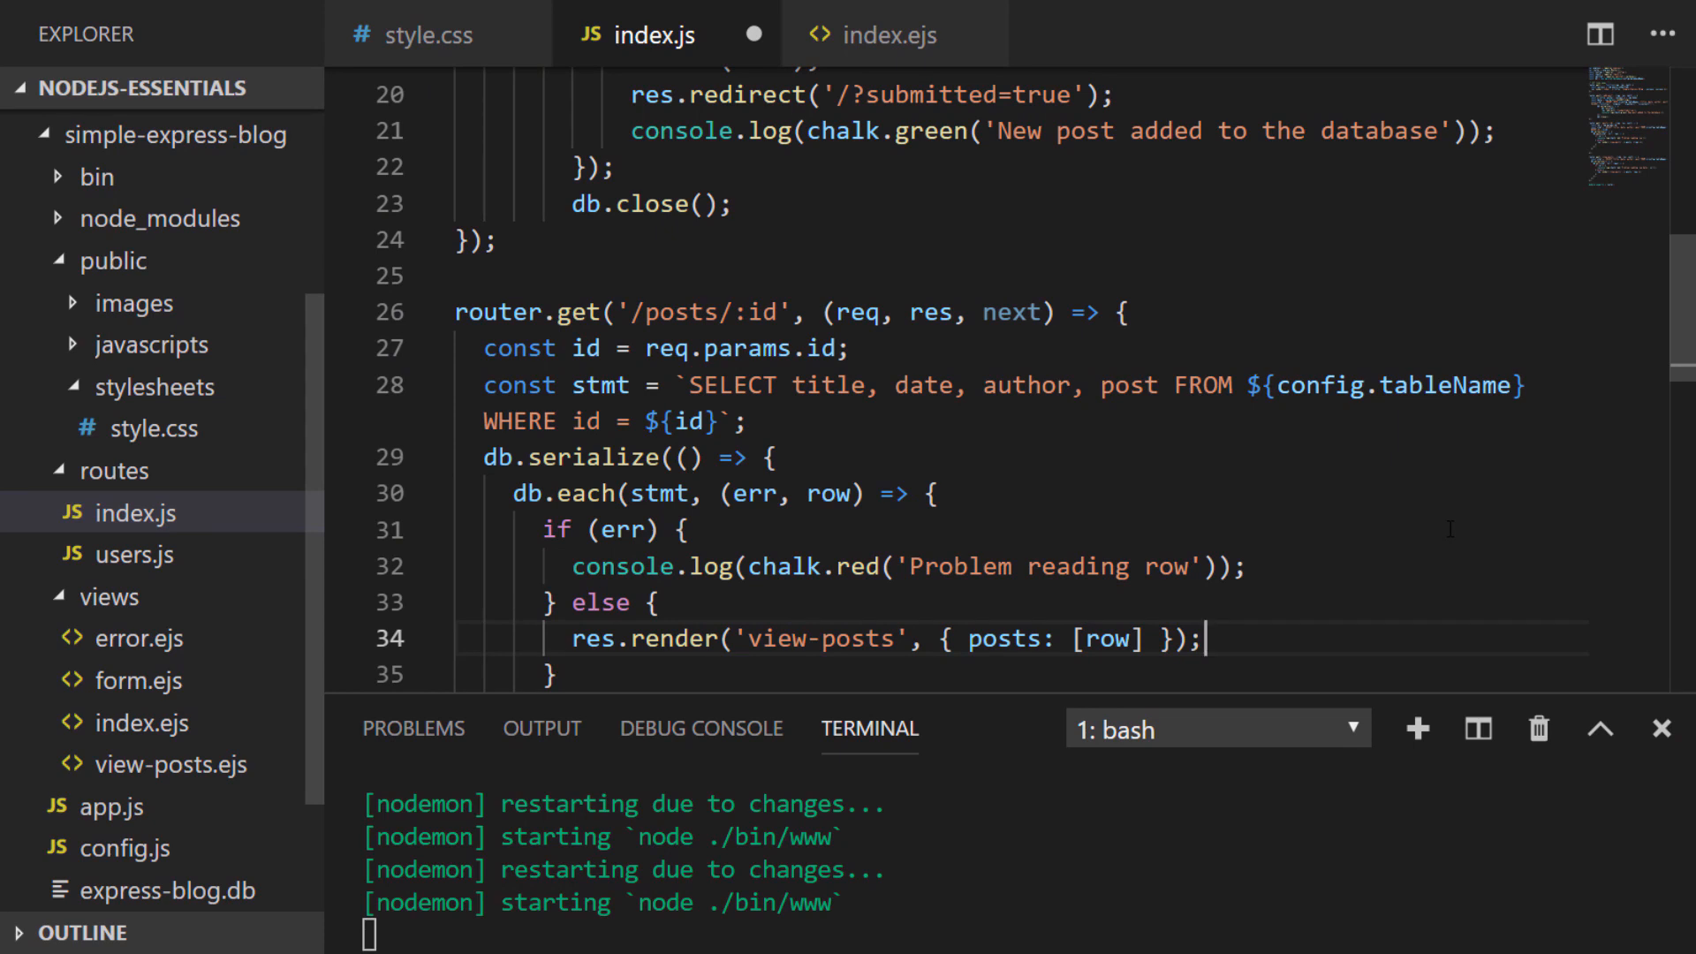
key(ctrl+s)
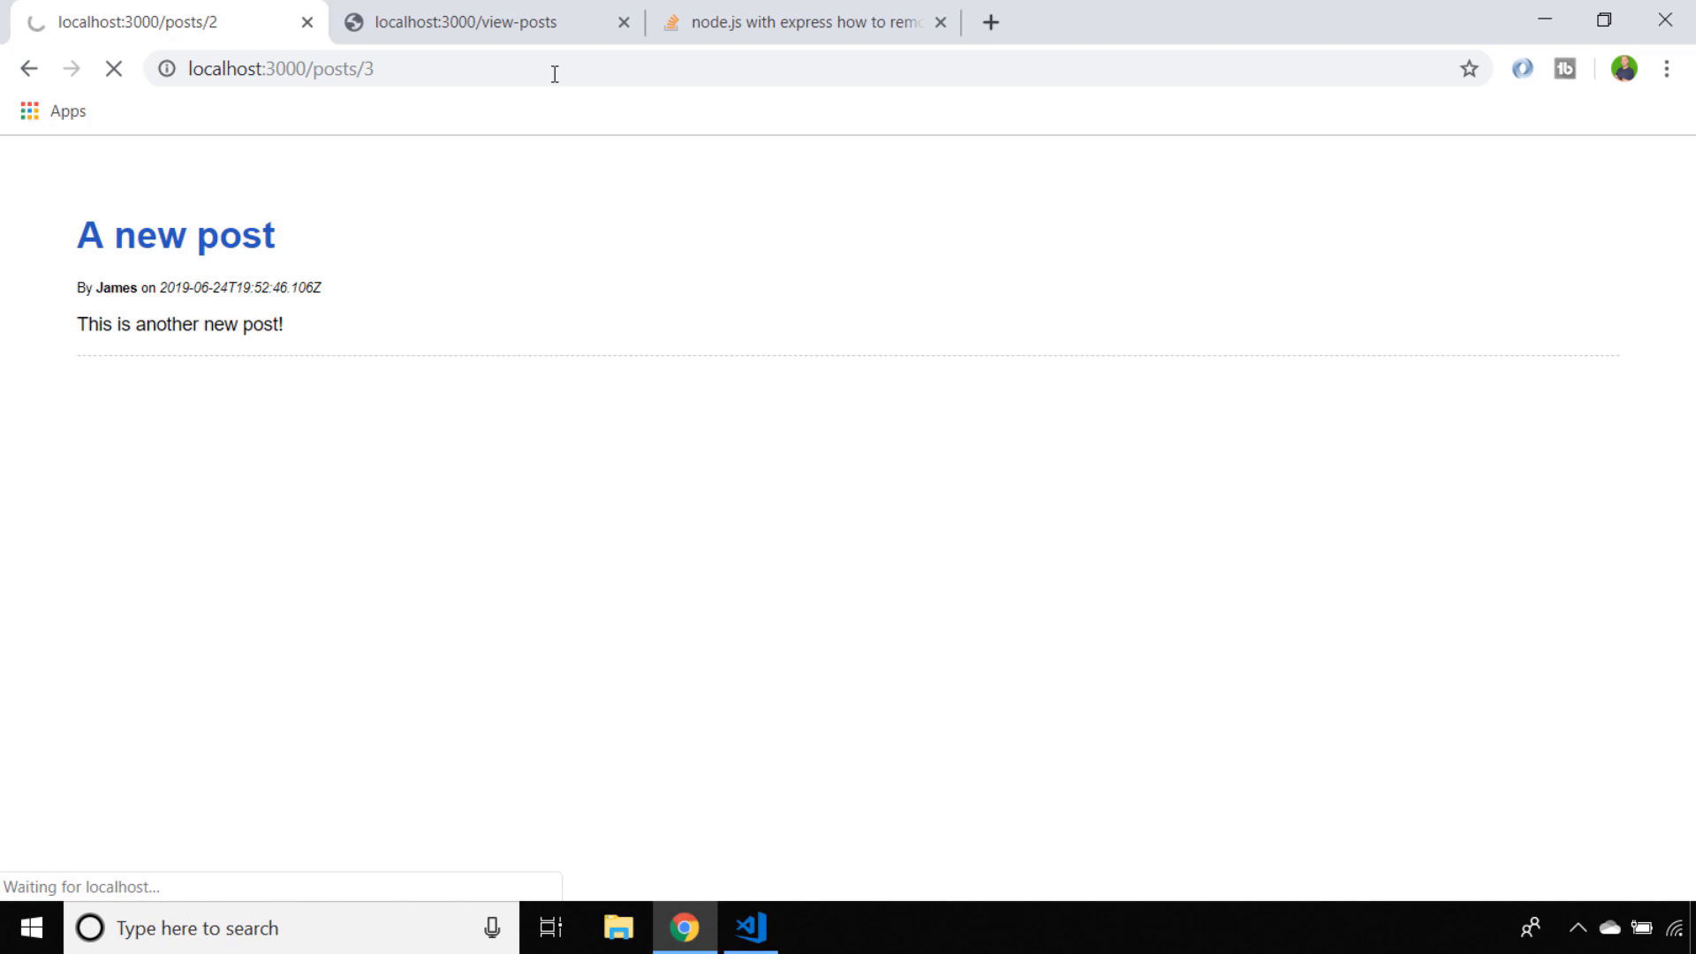
Step: Return to Visual Studio Code after viewing the /posts/:id pages in Chrome
click(750, 927)
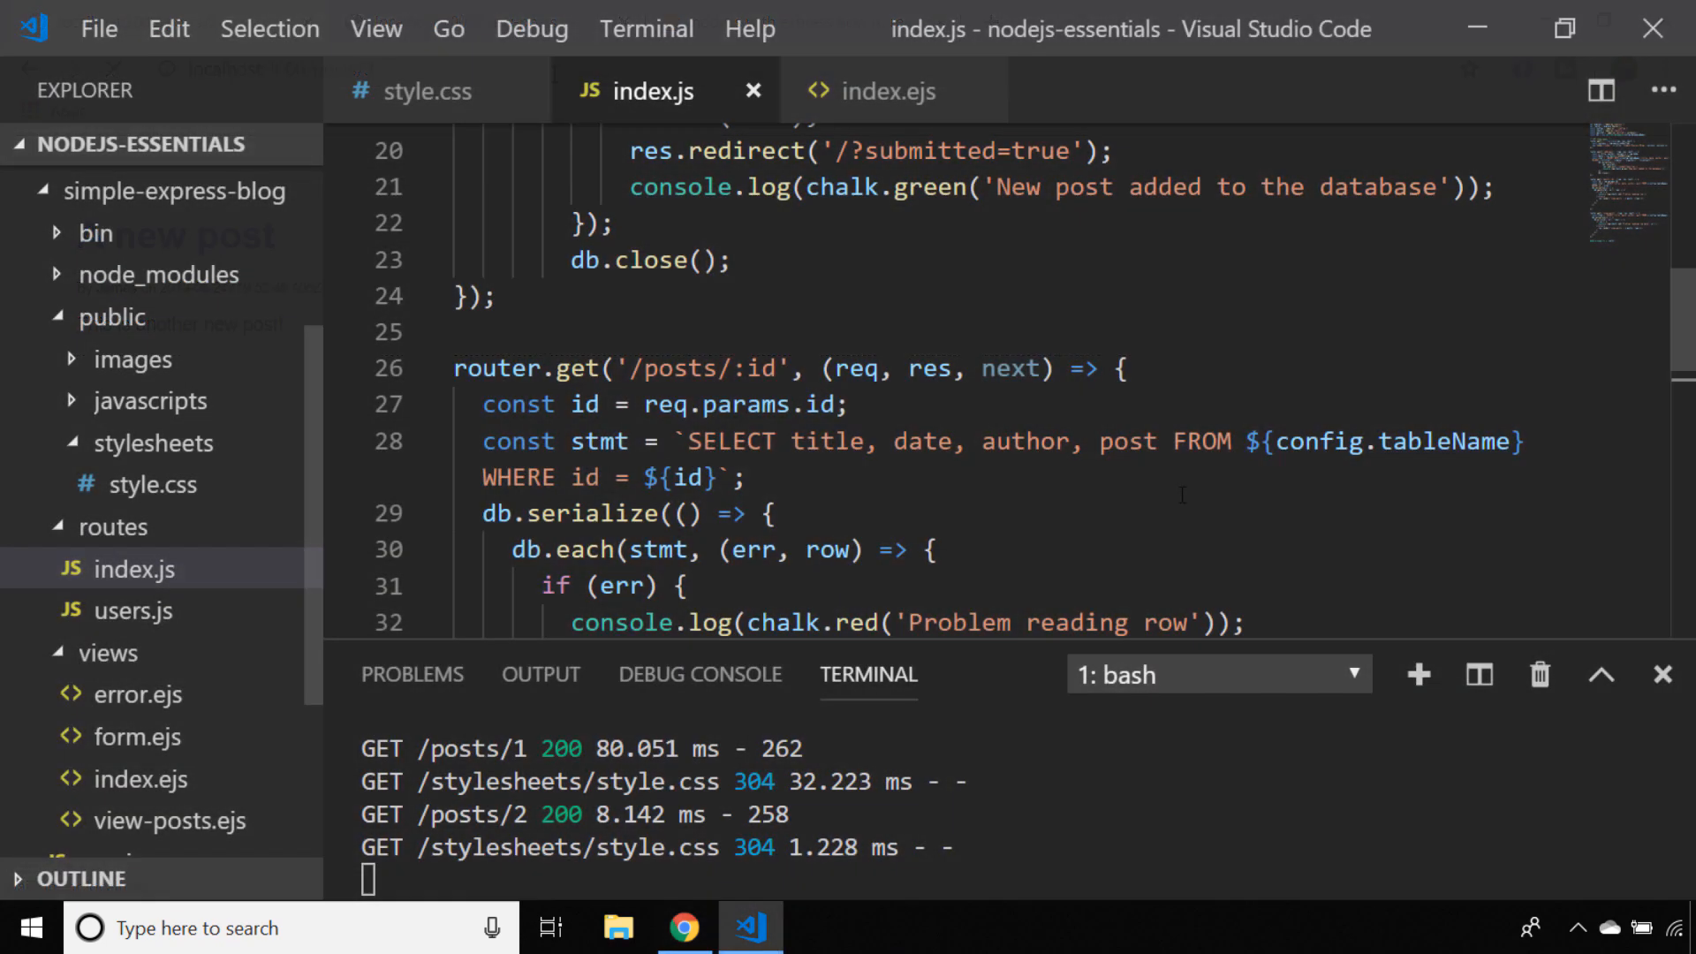